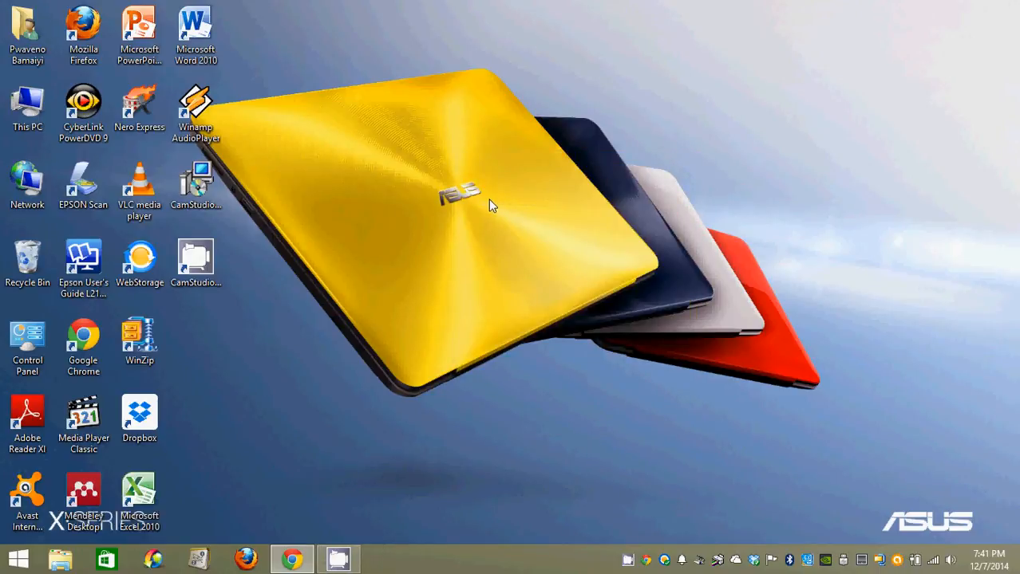
pyautogui.moveTo(637, 364)
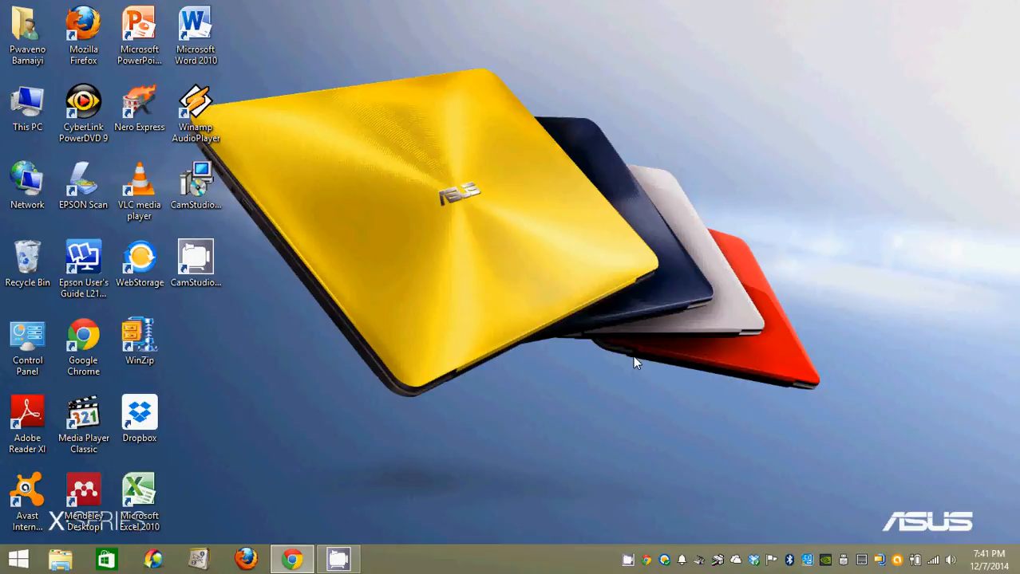
pyautogui.moveTo(632, 364)
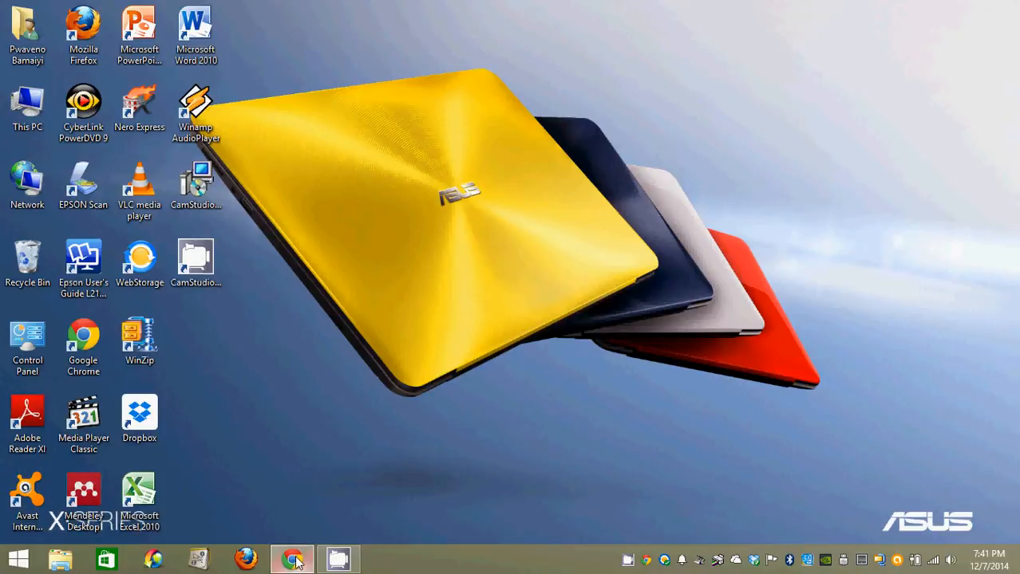
# Step: Bring up the browser's Google results for 'Publish or Perish' and reach the Harzing.com entry
pyautogui.click(290, 558)
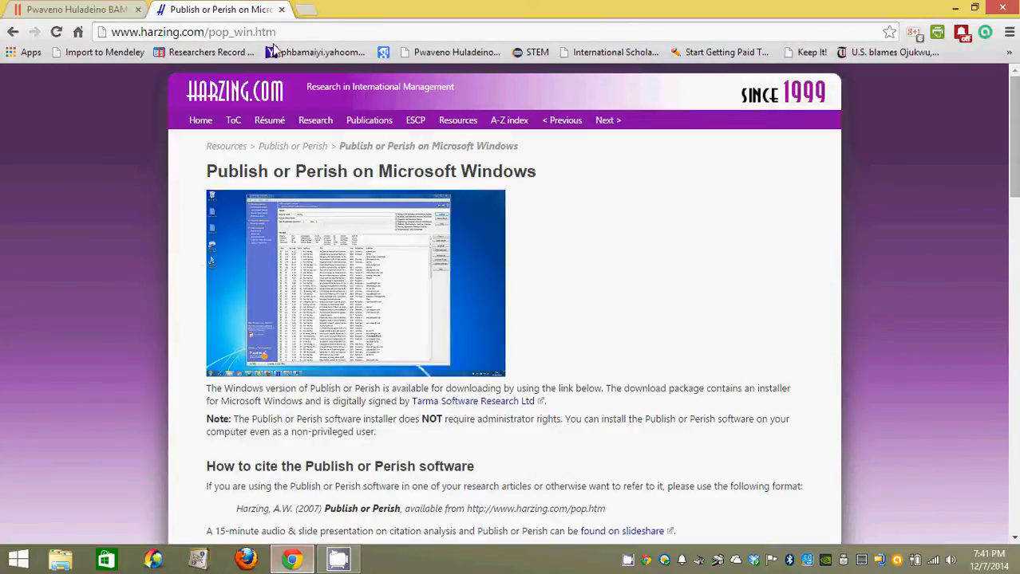
pyautogui.click(306, 10)
pyautogui.write('PUBLISH OR PERISH')
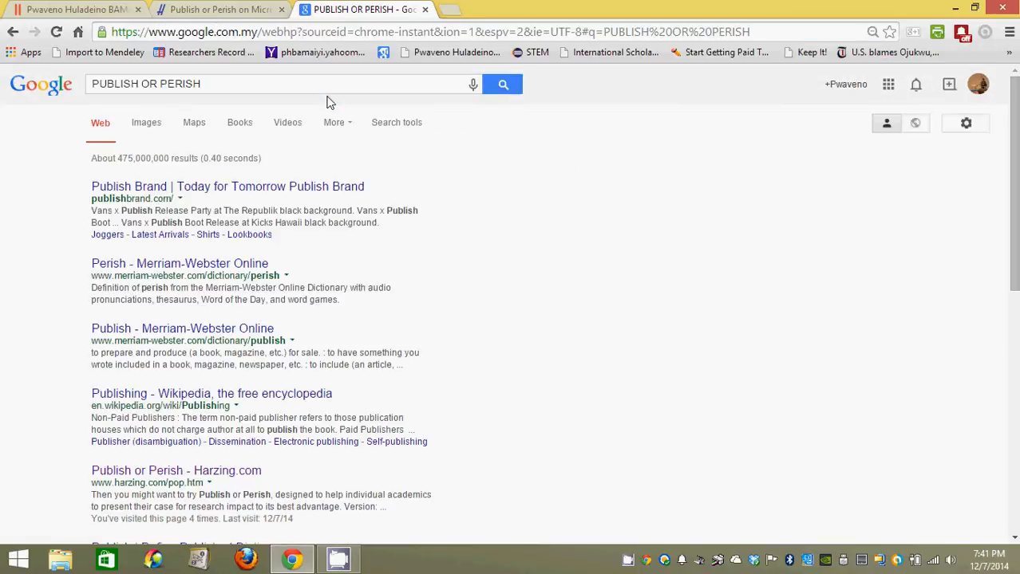
pyautogui.moveTo(239, 191)
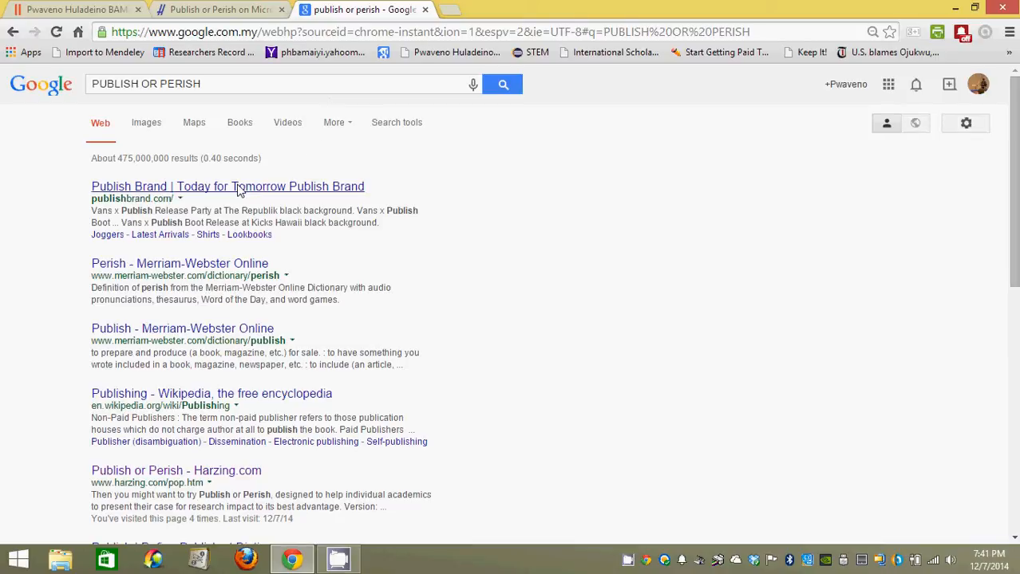
pyautogui.moveTo(227, 108)
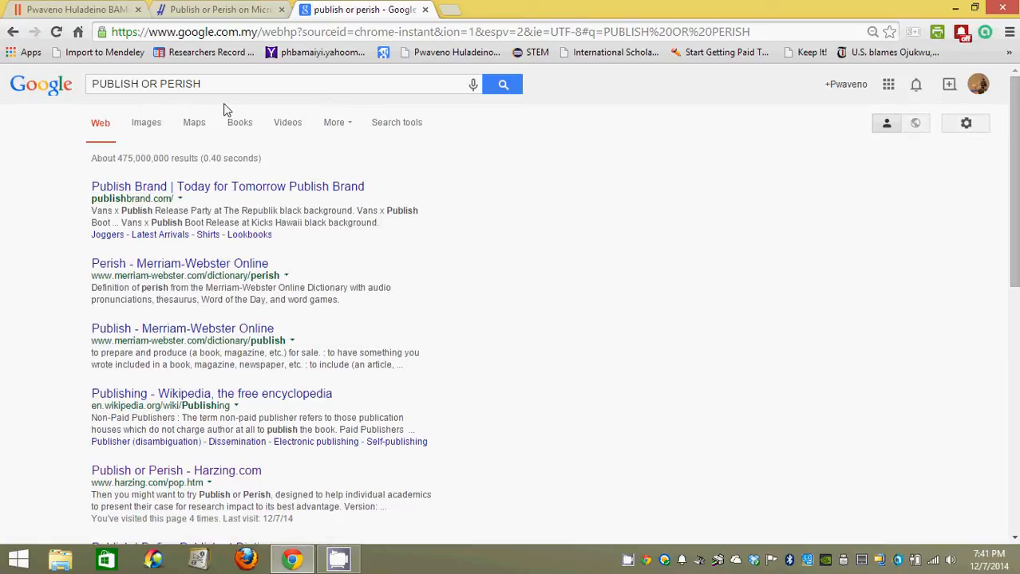
pyautogui.moveTo(214, 471)
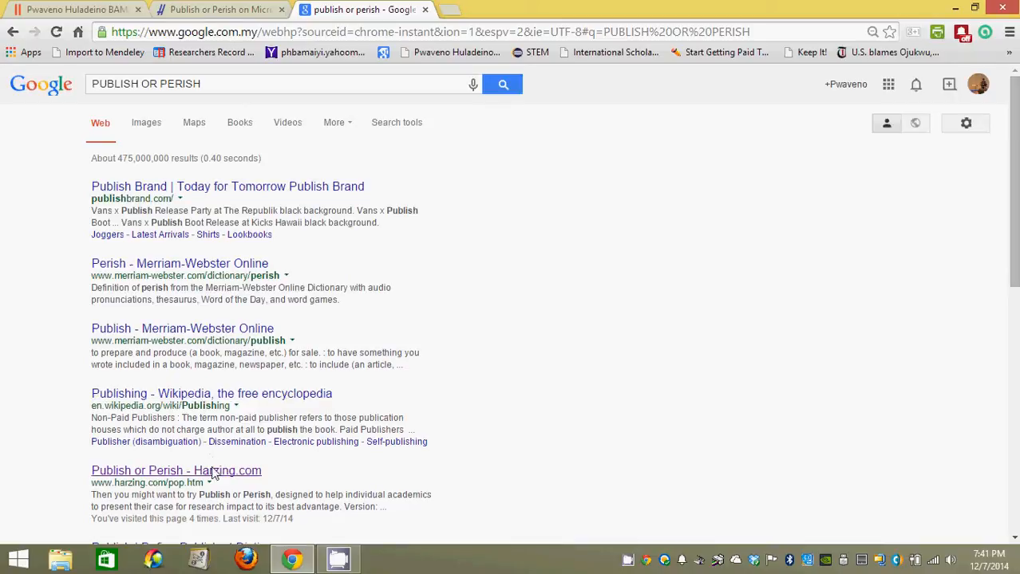
pyautogui.scroll(-3)
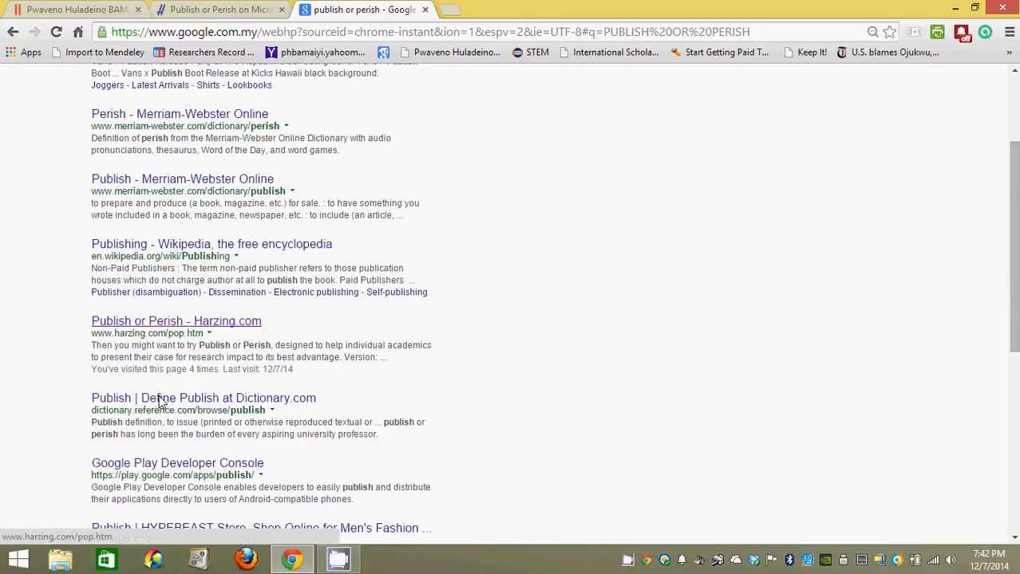
pyautogui.moveTo(215, 335)
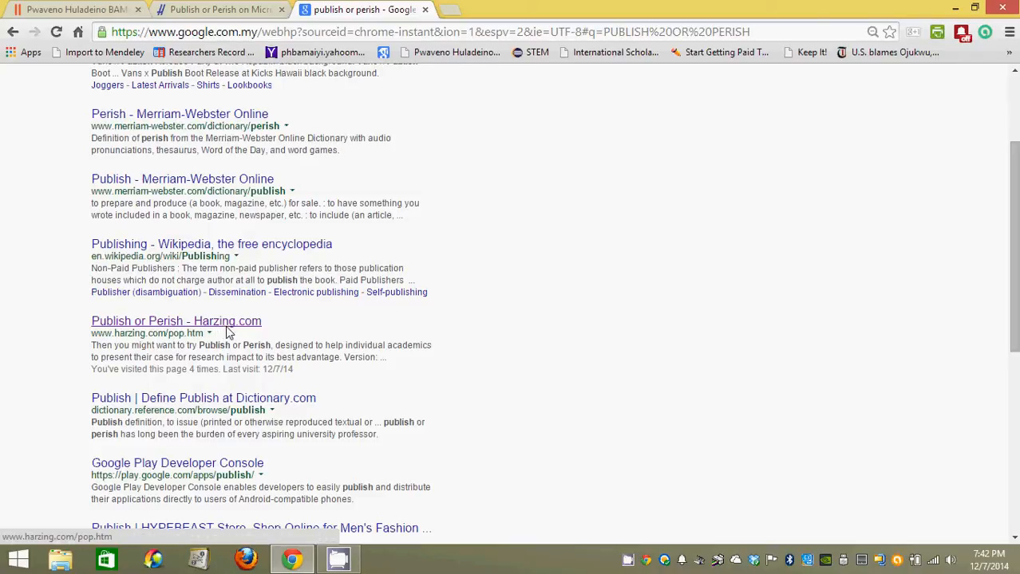
# Step: Go to Harzing.com's Publish or Perish on Windows page and reach the download instructions
pyautogui.click(221, 10)
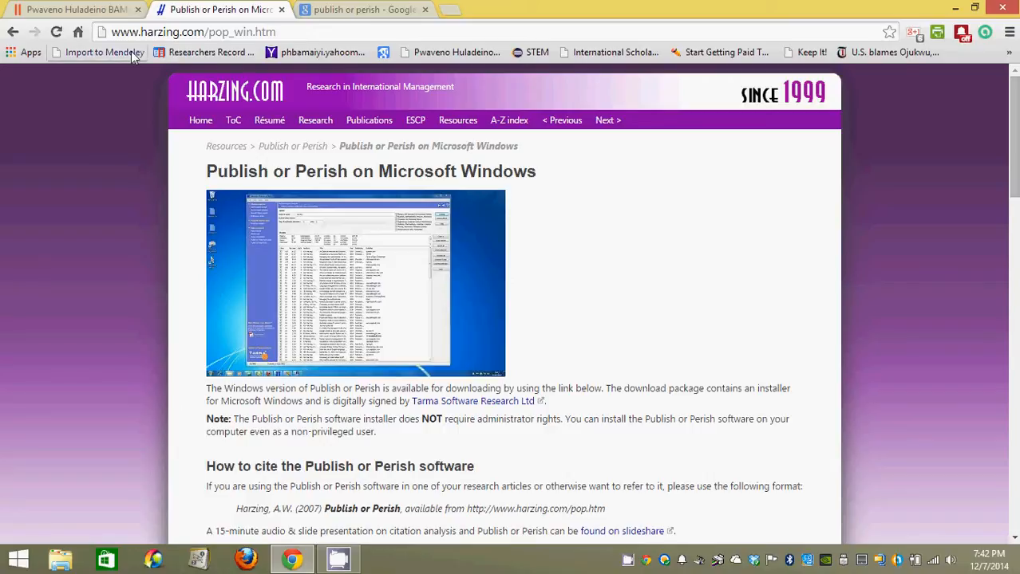
pyautogui.moveTo(240, 35)
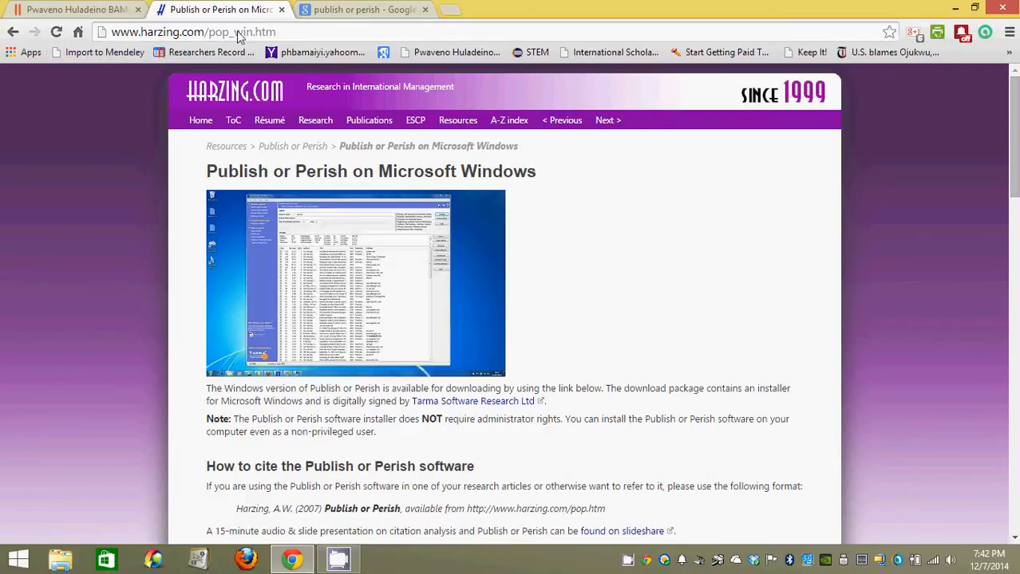
pyautogui.moveTo(380, 239)
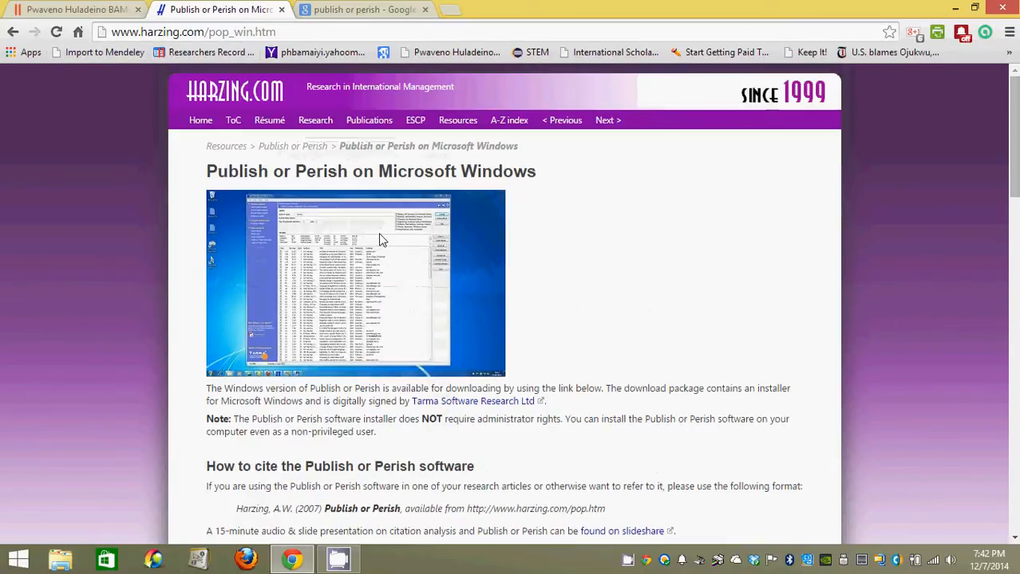
pyautogui.scroll(-3)
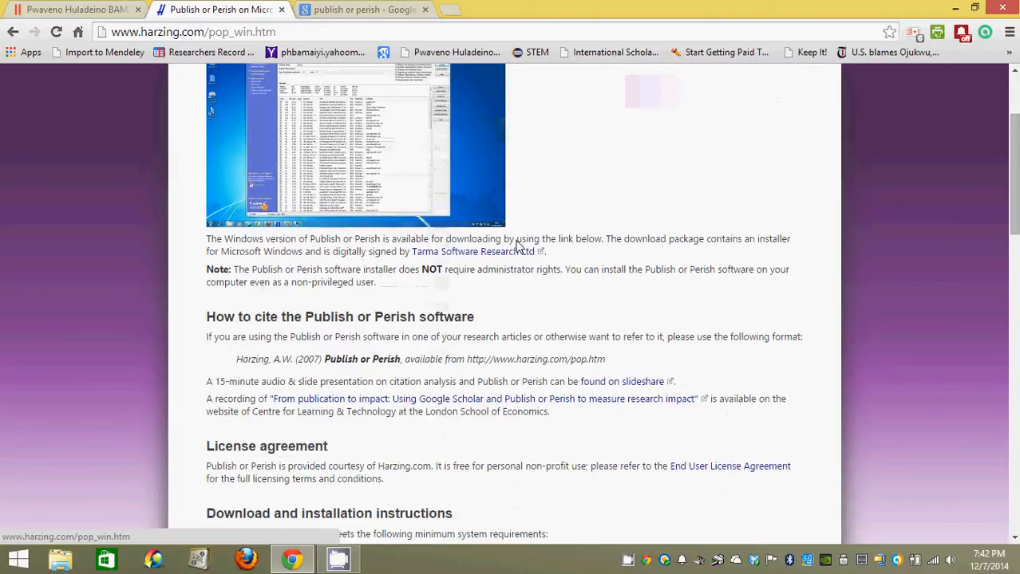
pyautogui.scroll(-3)
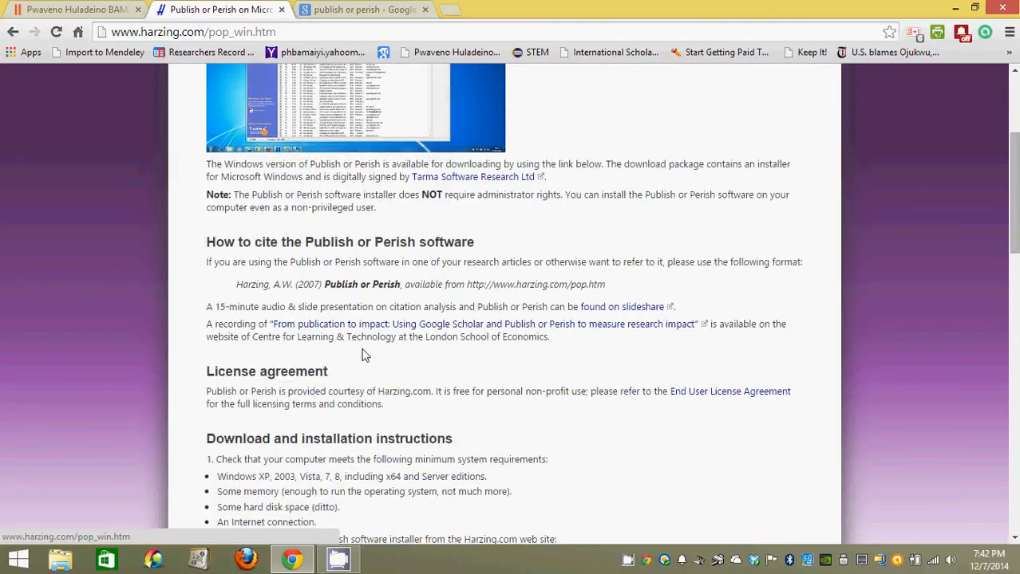
pyautogui.scroll(-3)
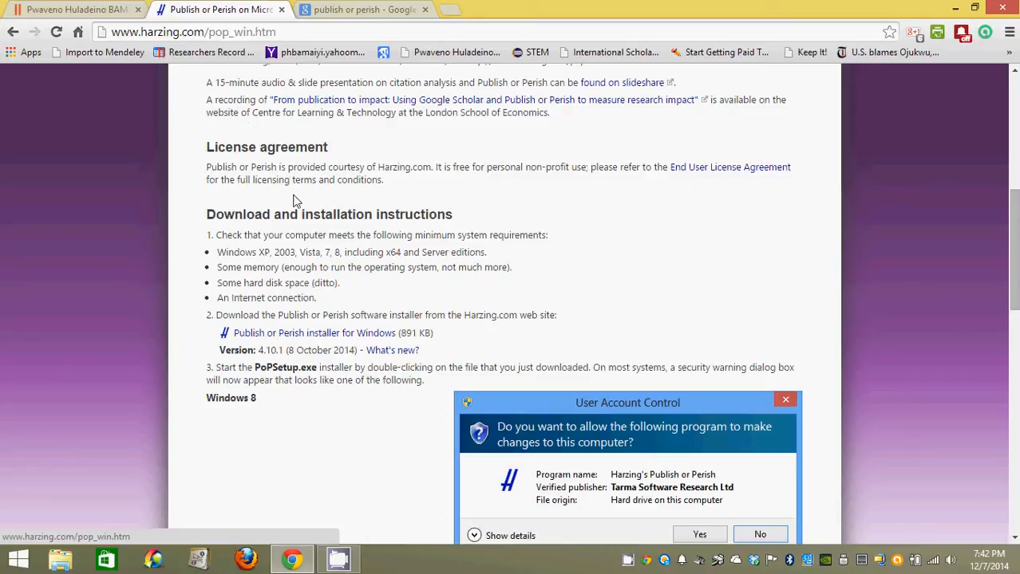
pyautogui.moveTo(281, 160)
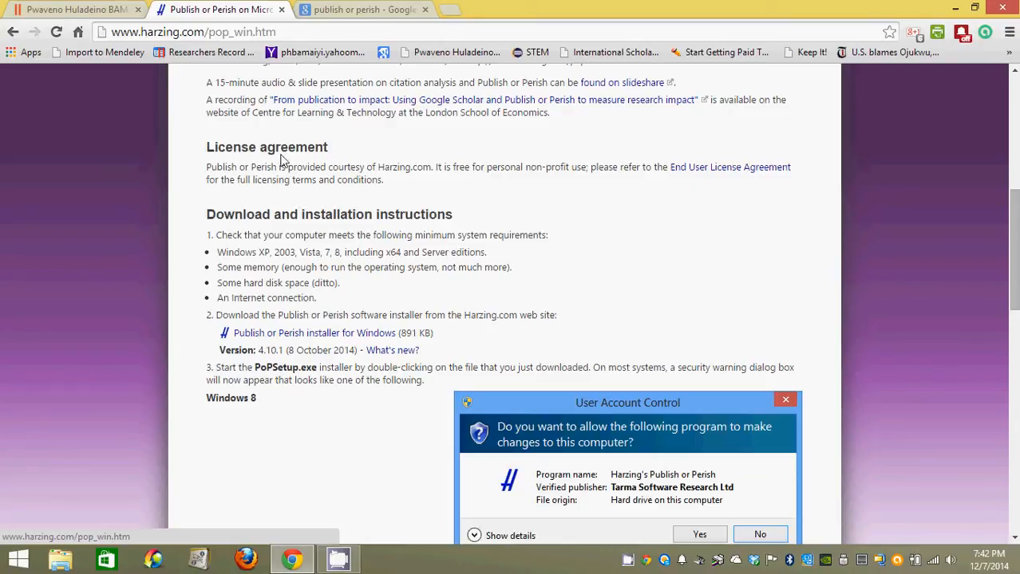
pyautogui.moveTo(335, 231)
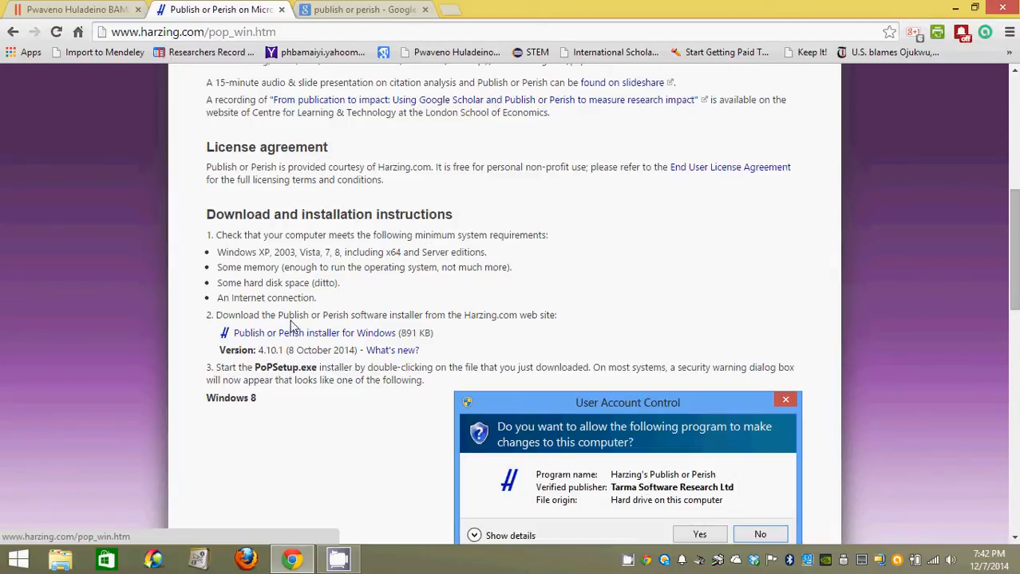
pyautogui.moveTo(313, 334)
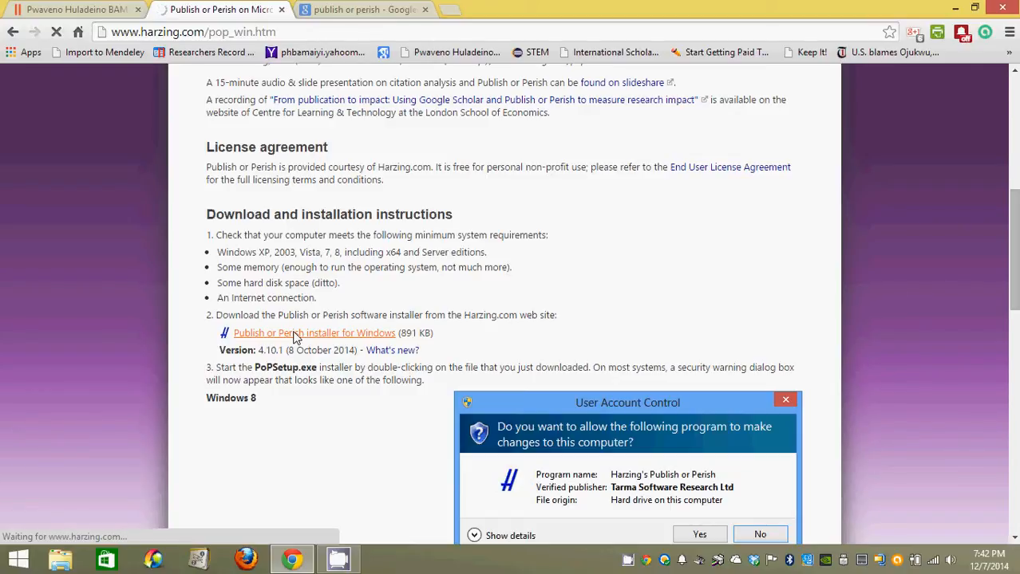
# Step: Download the PoPSetup.exe Windows installer into the Downloads folder
pyautogui.click(313, 333)
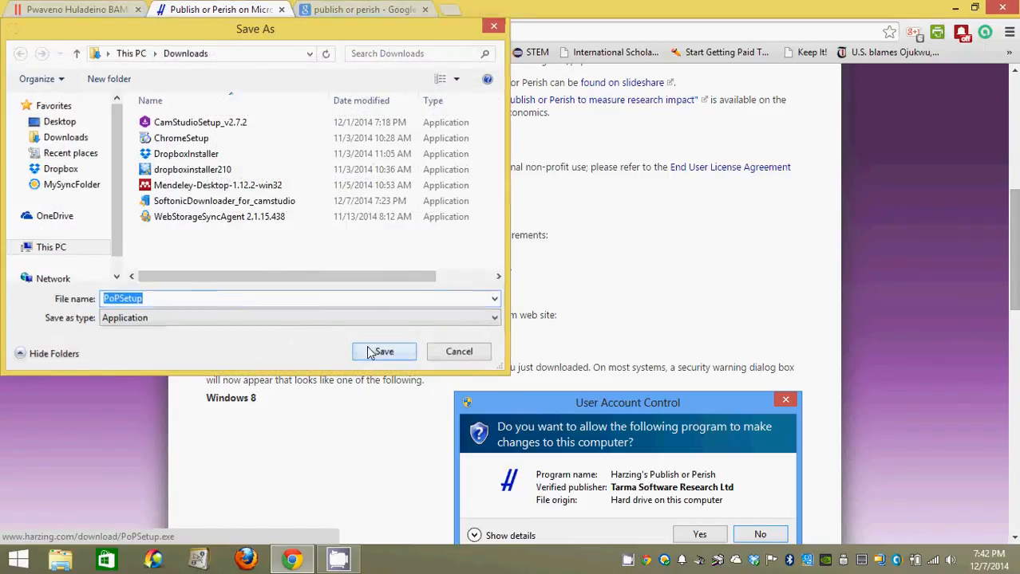
pyautogui.click(382, 353)
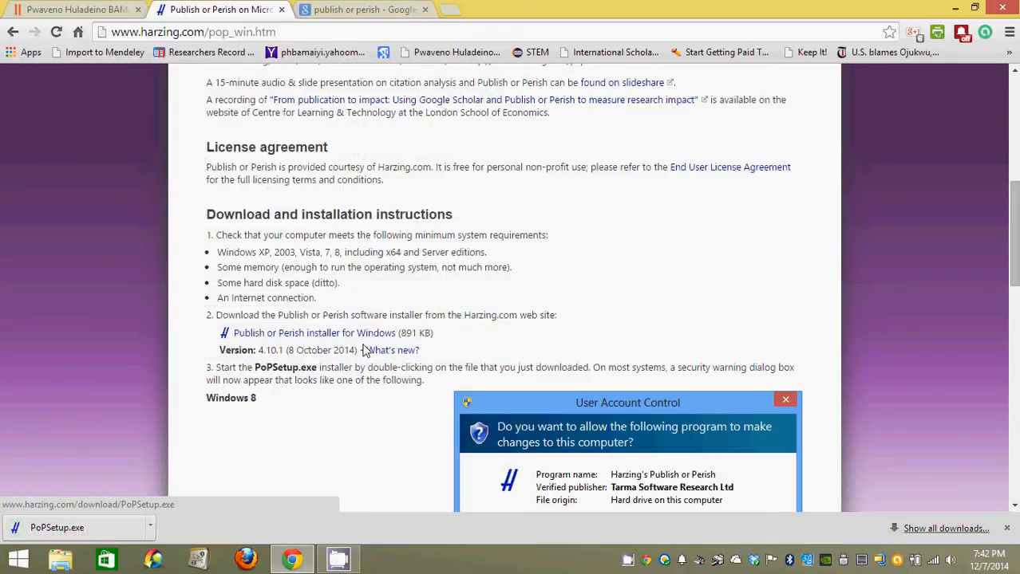
pyautogui.click(58, 527)
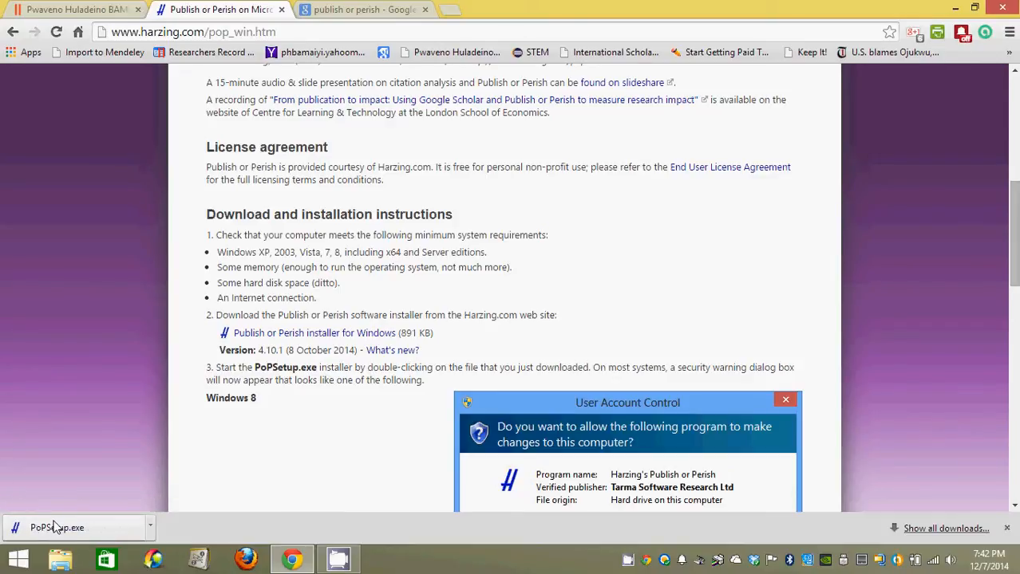
pyautogui.moveTo(223, 471)
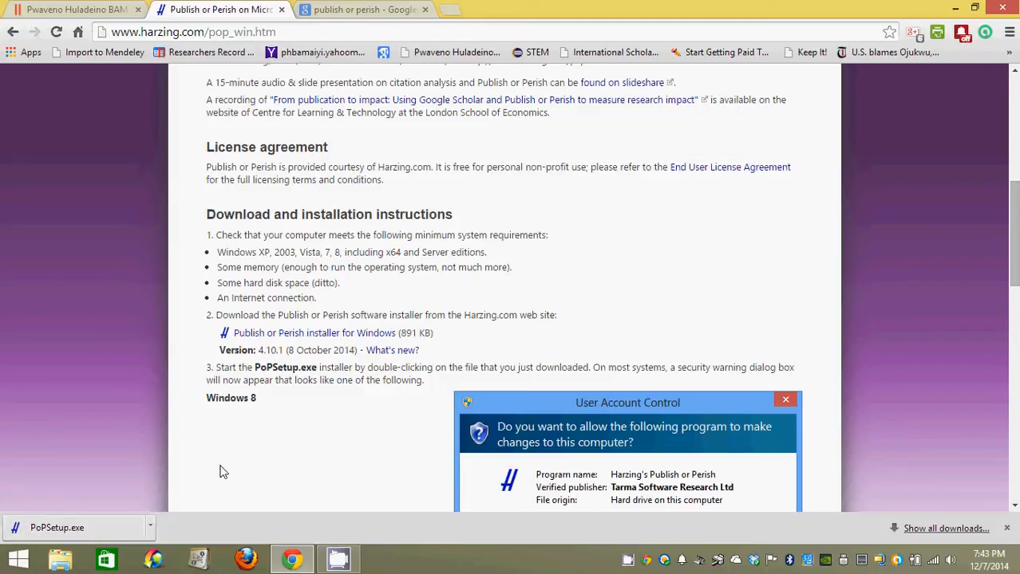
# Step: Run the installer, accept the licence and install Publish or Perish 4.10.1 to the default folder
pyautogui.click(57, 527)
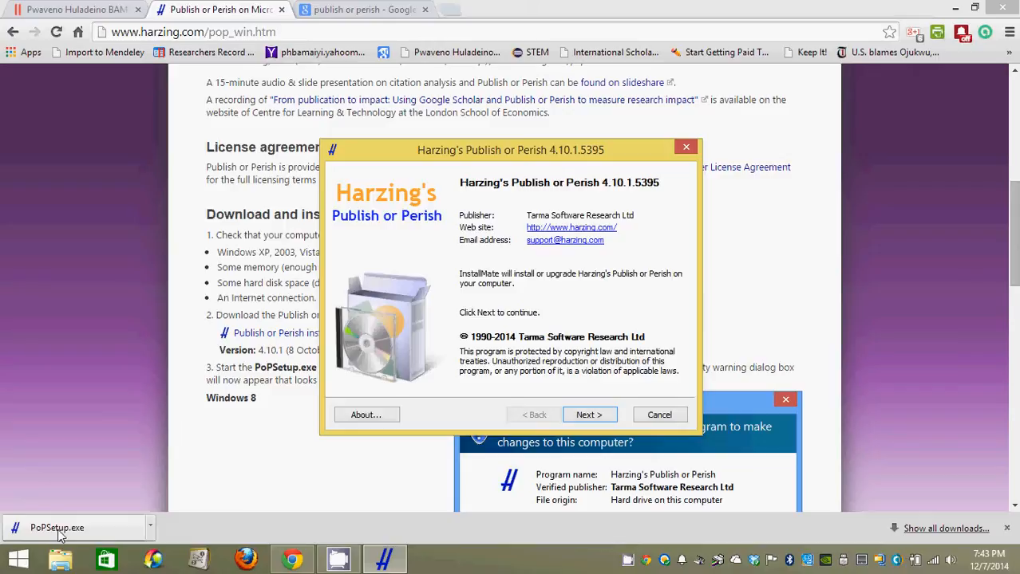
pyautogui.moveTo(589, 415)
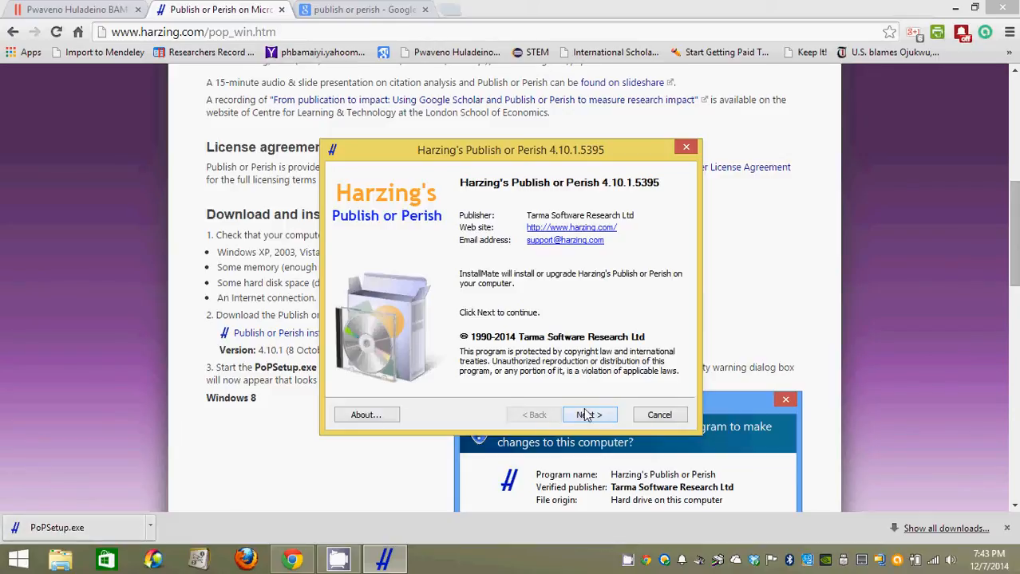
pyautogui.click(589, 415)
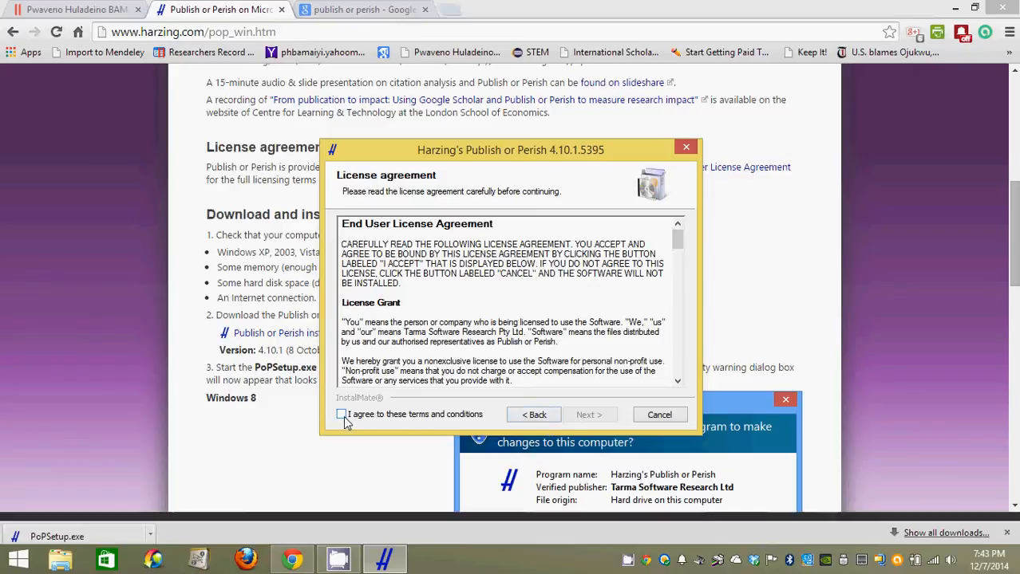
pyautogui.click(342, 415)
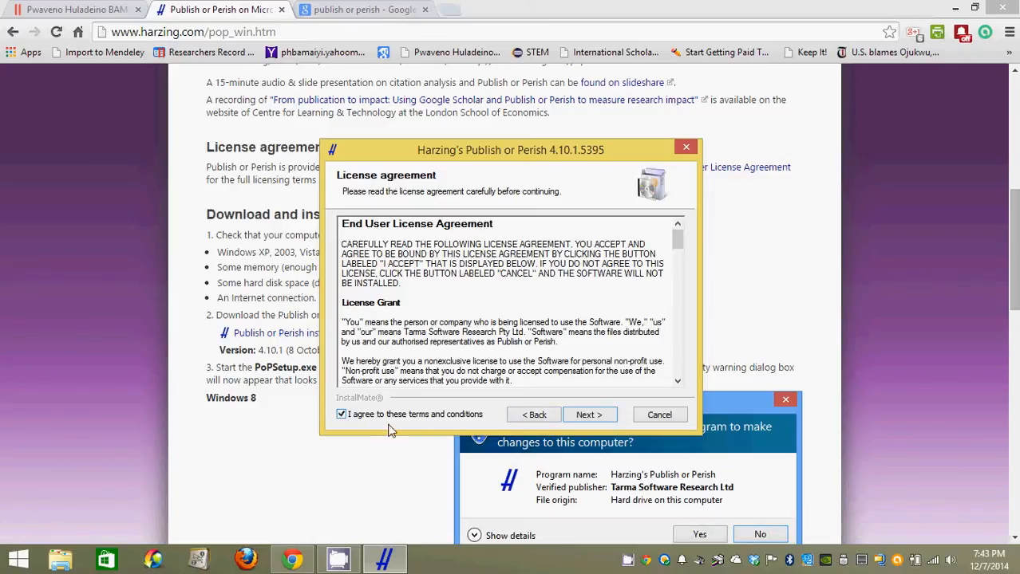
pyautogui.click(589, 415)
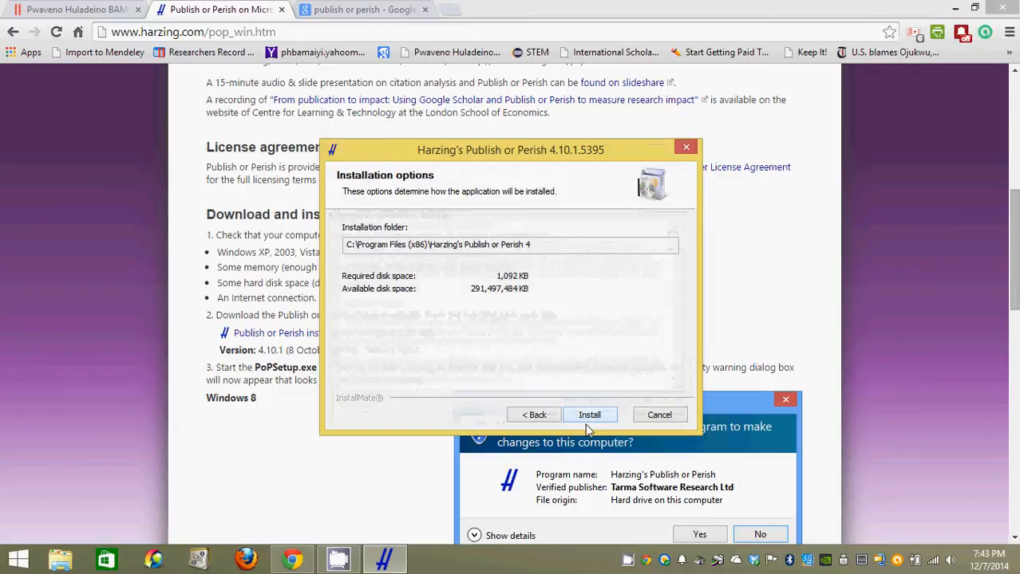
pyautogui.click(589, 415)
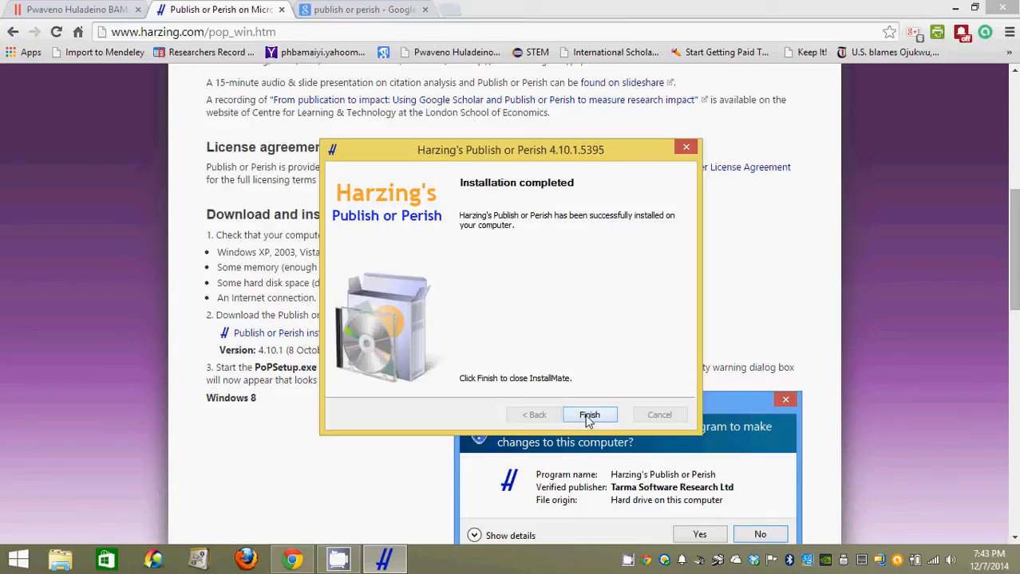
pyautogui.click(589, 415)
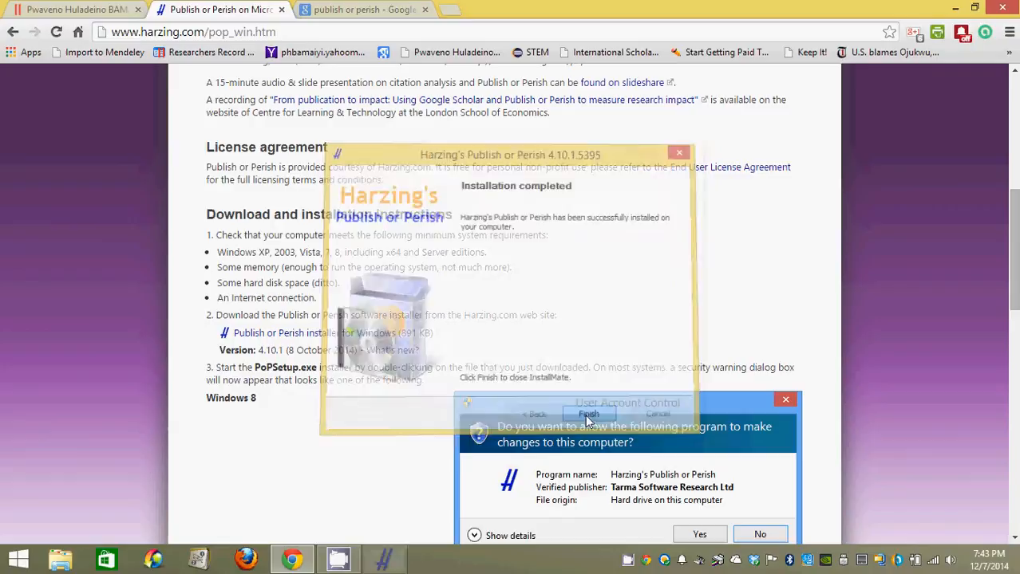
# Step: Dismiss the UAC prompt and start Publish or Perish from its desktop shortcut
pyautogui.click(589, 415)
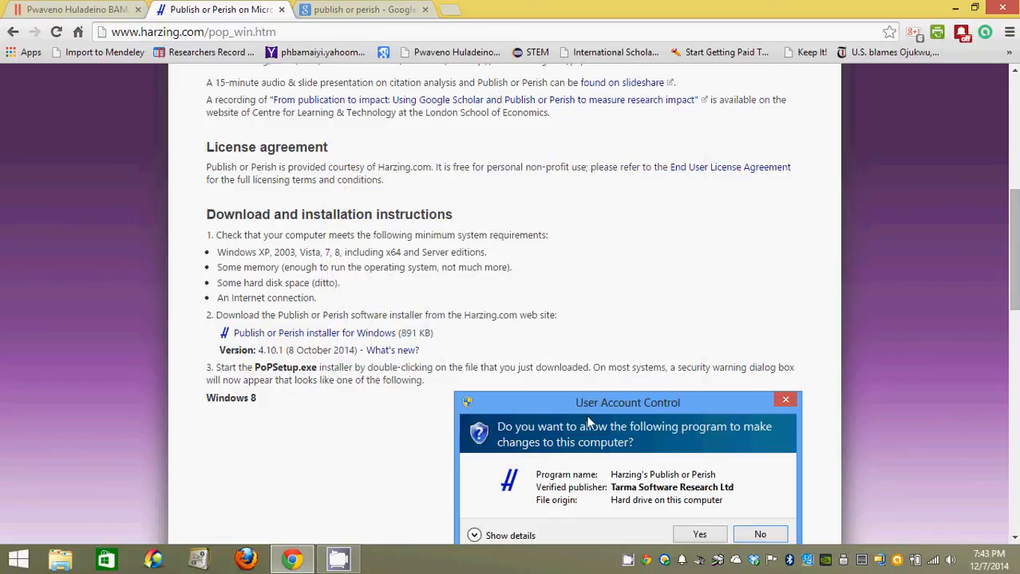
pyautogui.moveTo(903, 70)
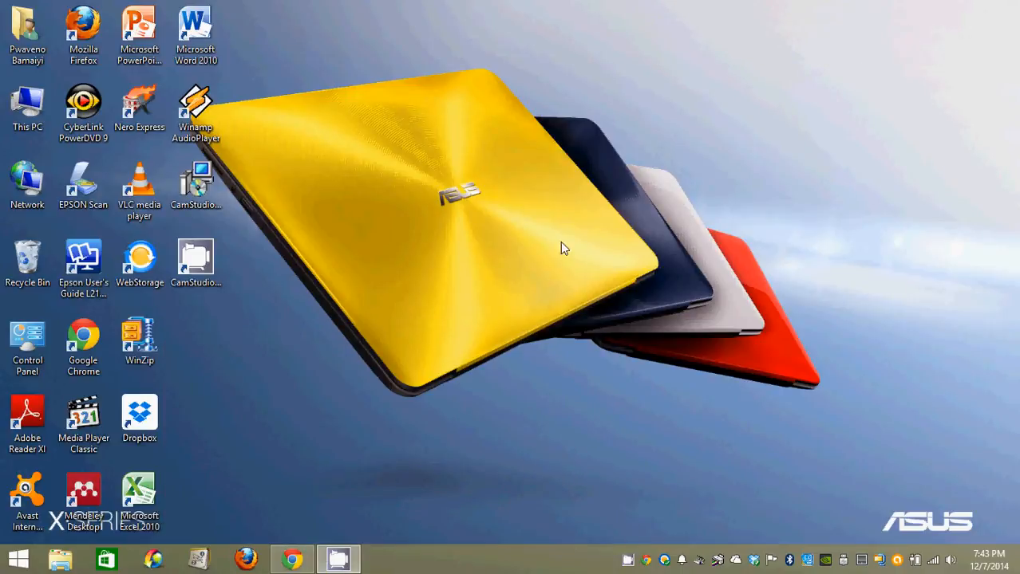
pyautogui.moveTo(359, 325)
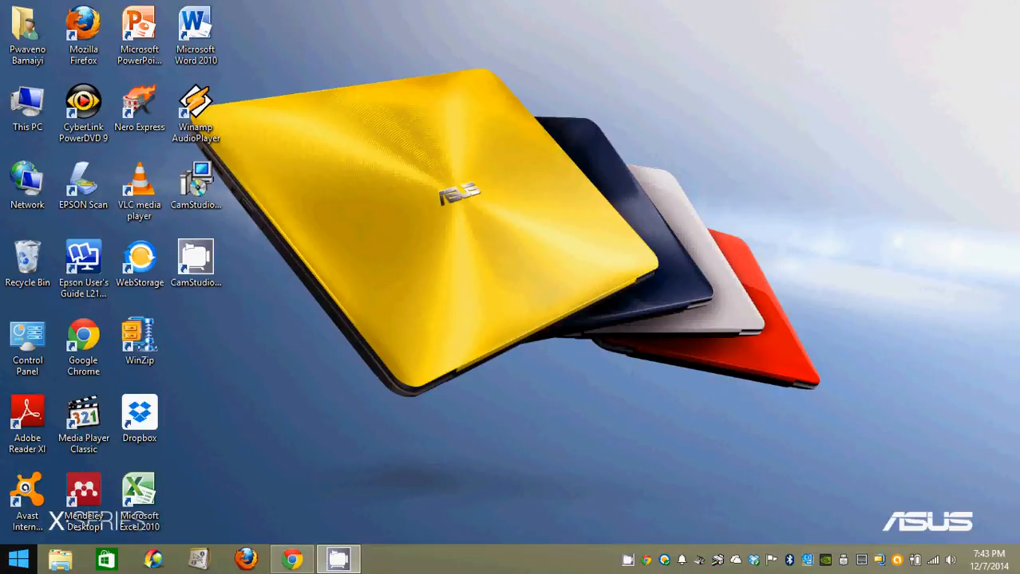
pyautogui.click(18, 559)
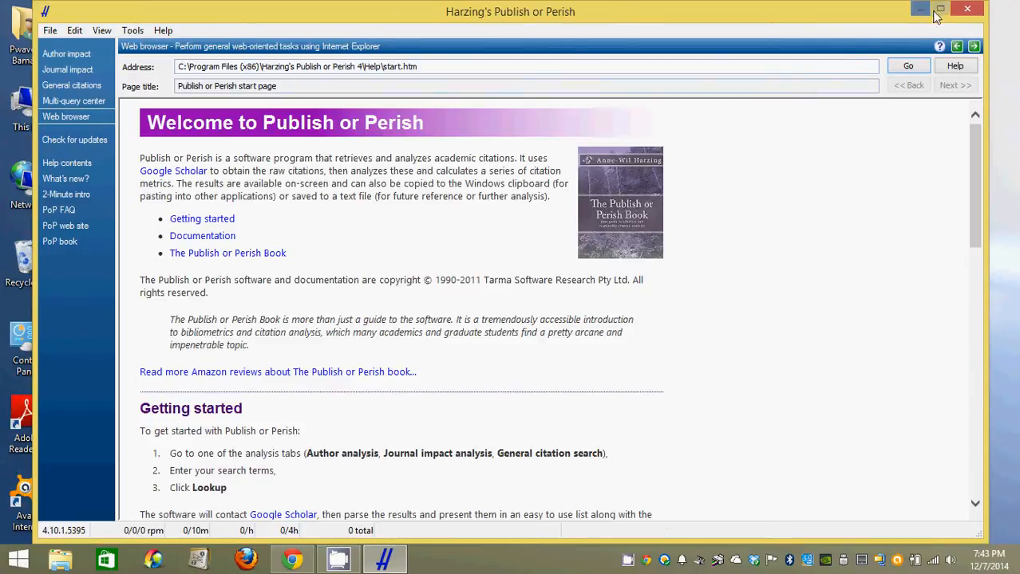
# Step: Maximize Publish or Perish and switch to the Author impact analysis page
pyautogui.click(940, 10)
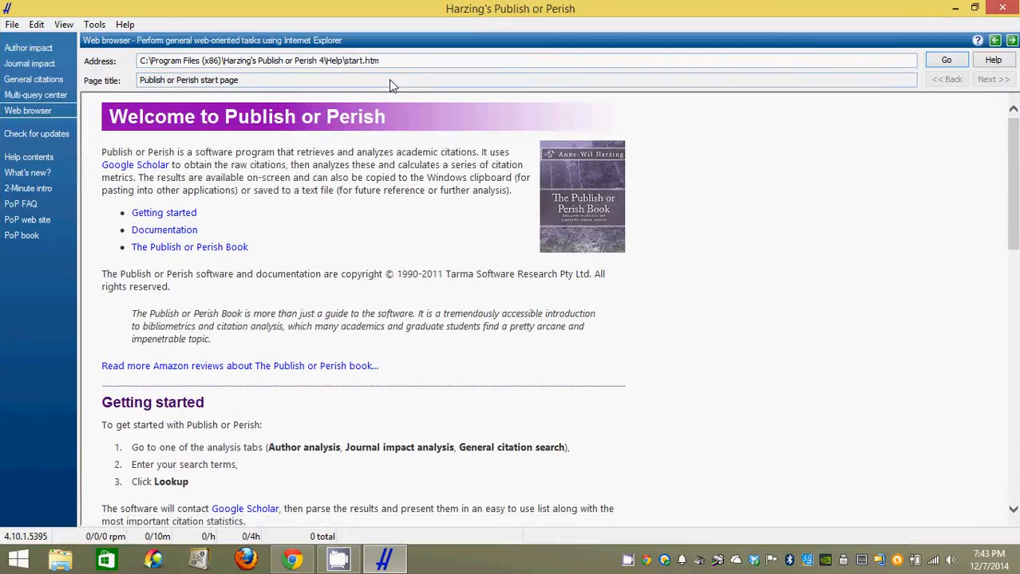
pyautogui.moveTo(167, 147)
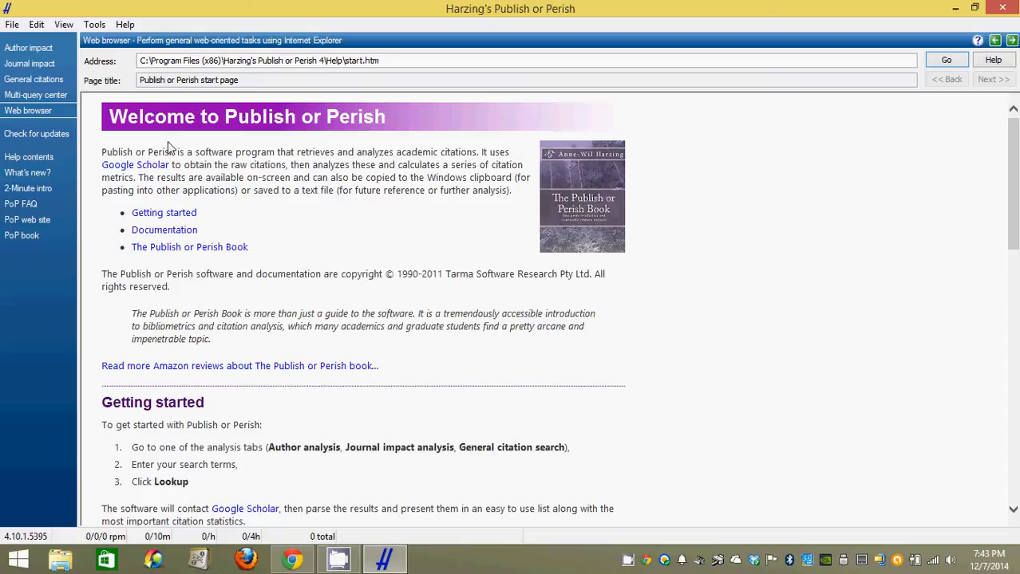
pyautogui.moveTo(79, 134)
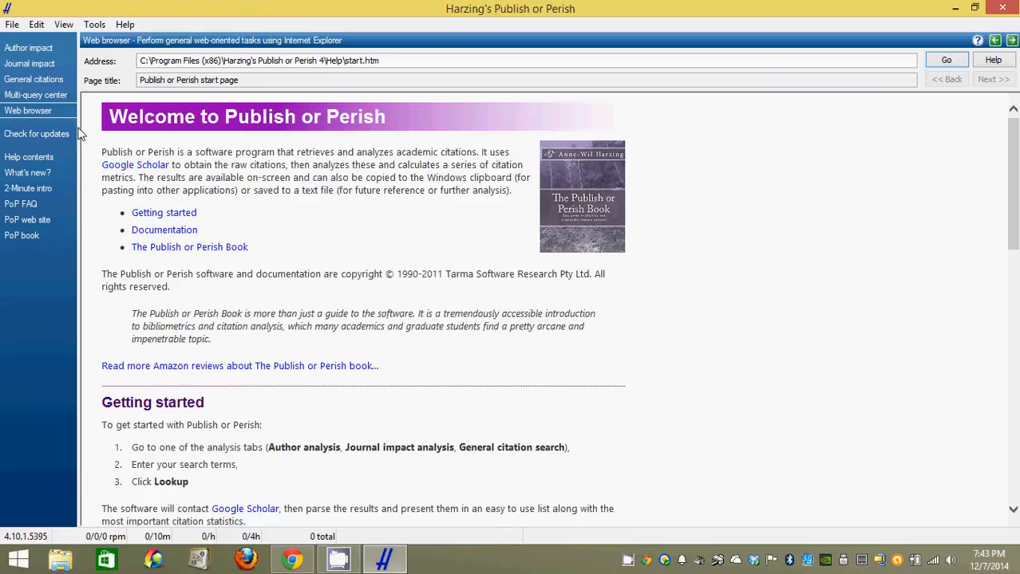
pyautogui.moveTo(29, 48)
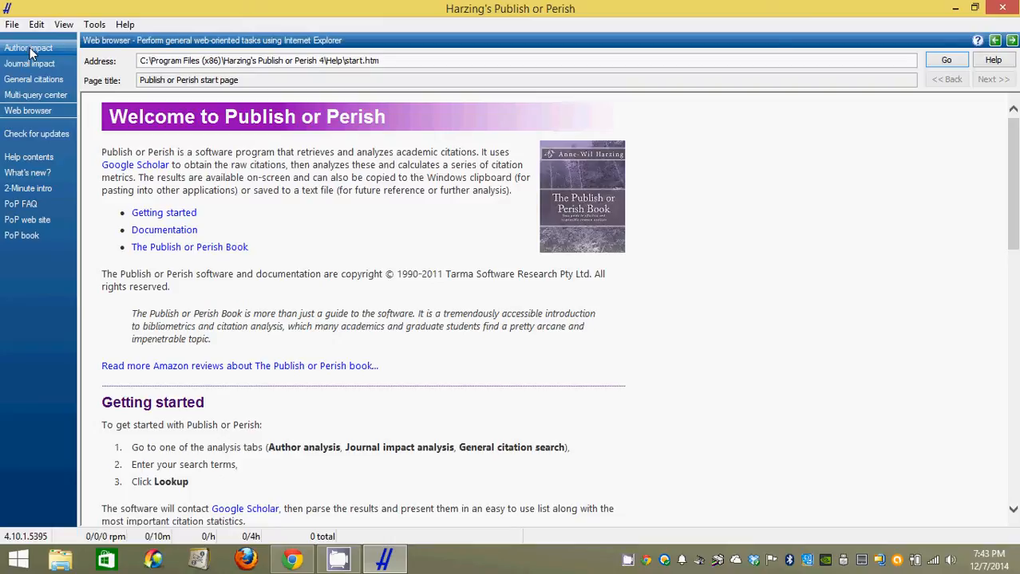
pyautogui.moveTo(29, 63)
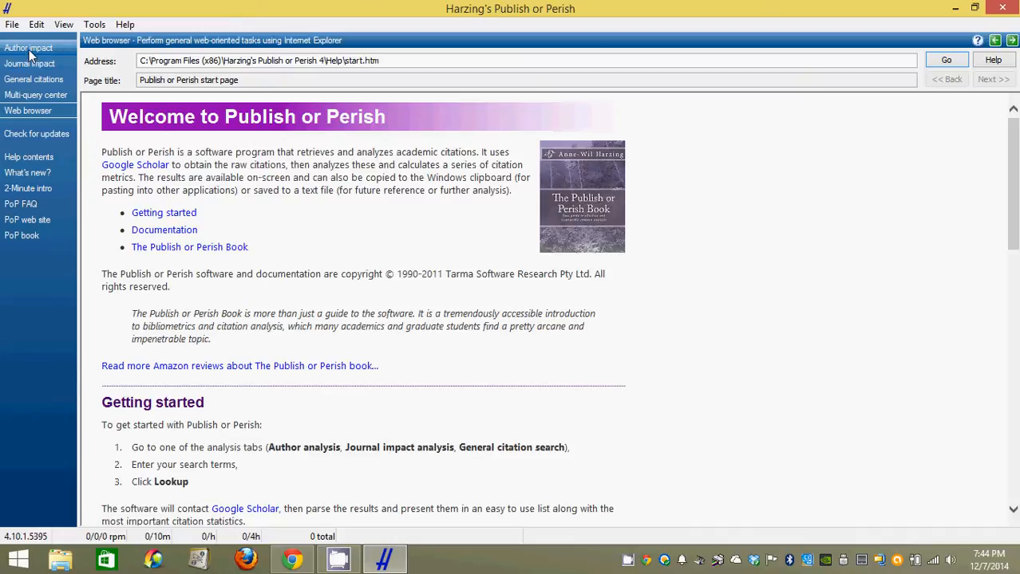
pyautogui.click(29, 48)
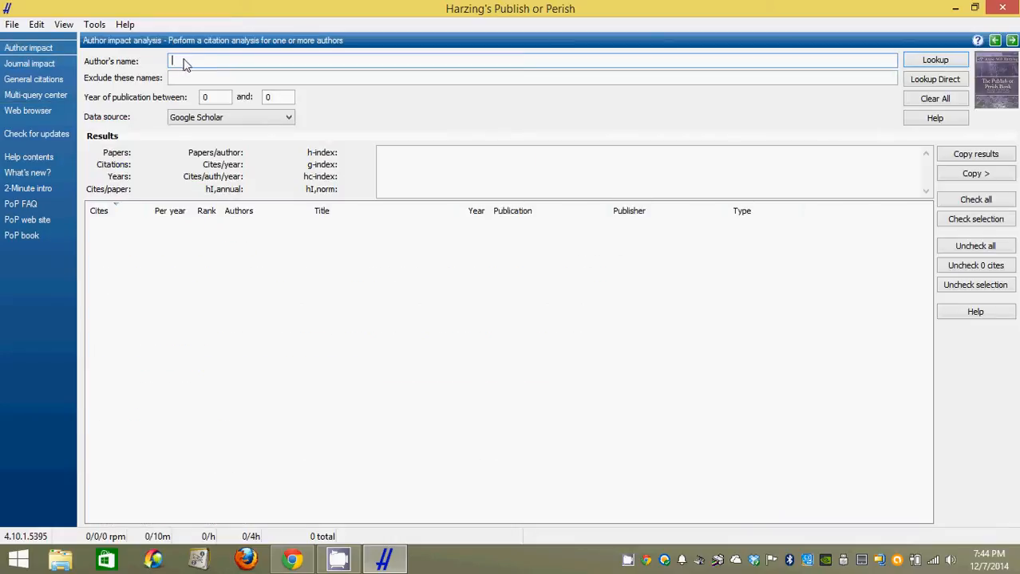
pyautogui.moveTo(447, 275)
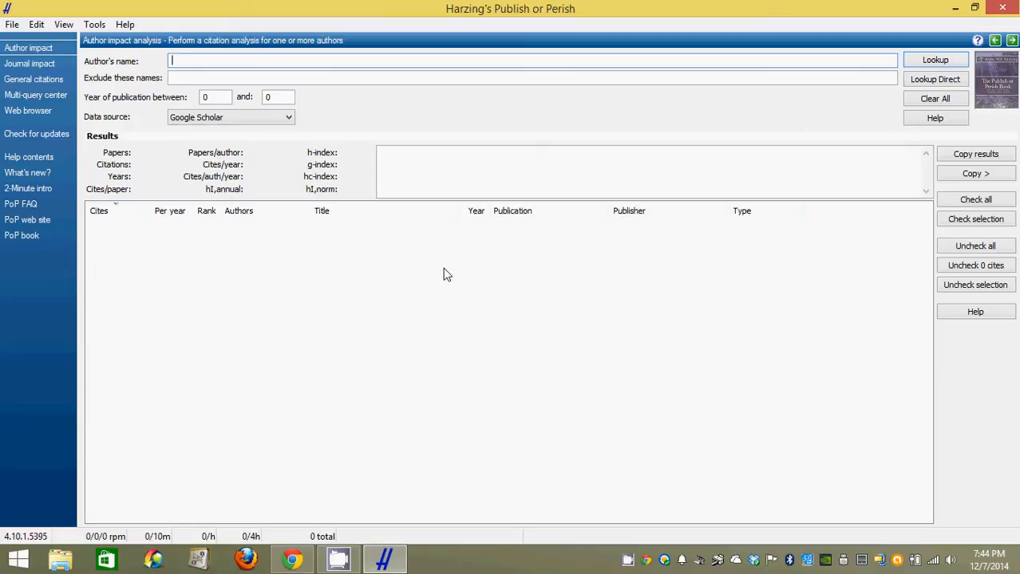
# Step: Look up author 'Bamaiyi, P H' on Google Scholar in Author impact
pyautogui.write('bAMA')
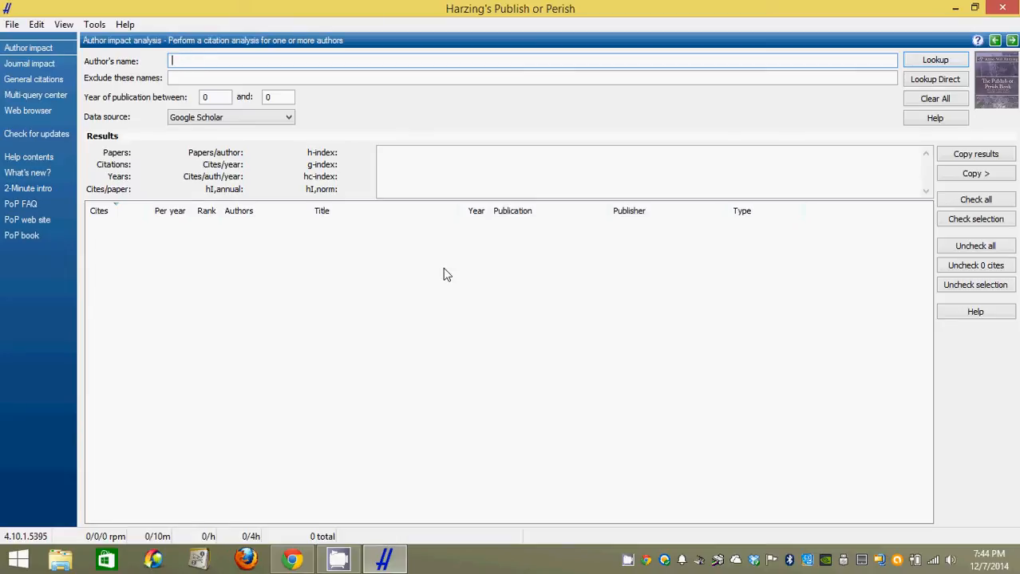
pyautogui.write('Bamal')
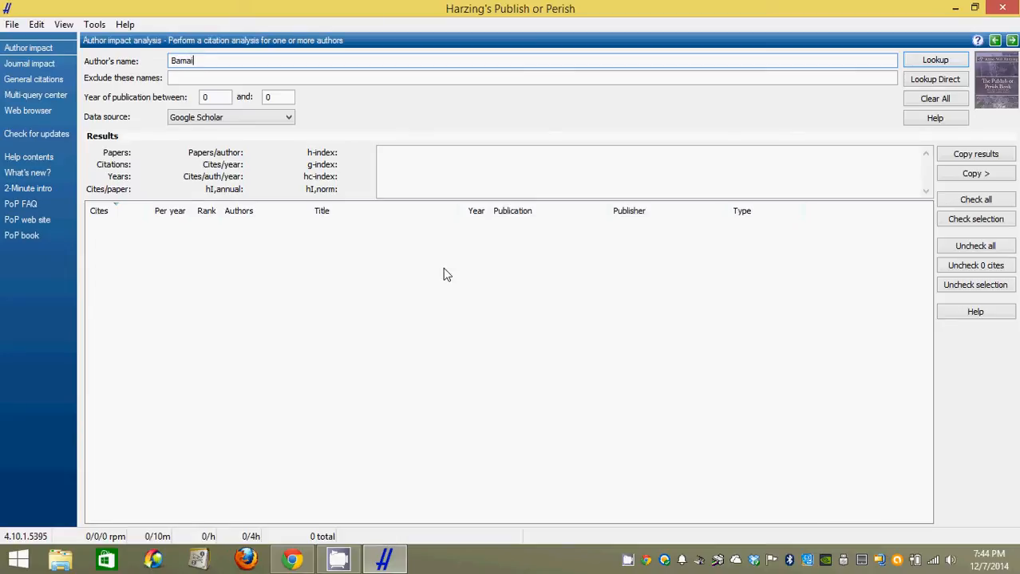
pyautogui.write('yi')
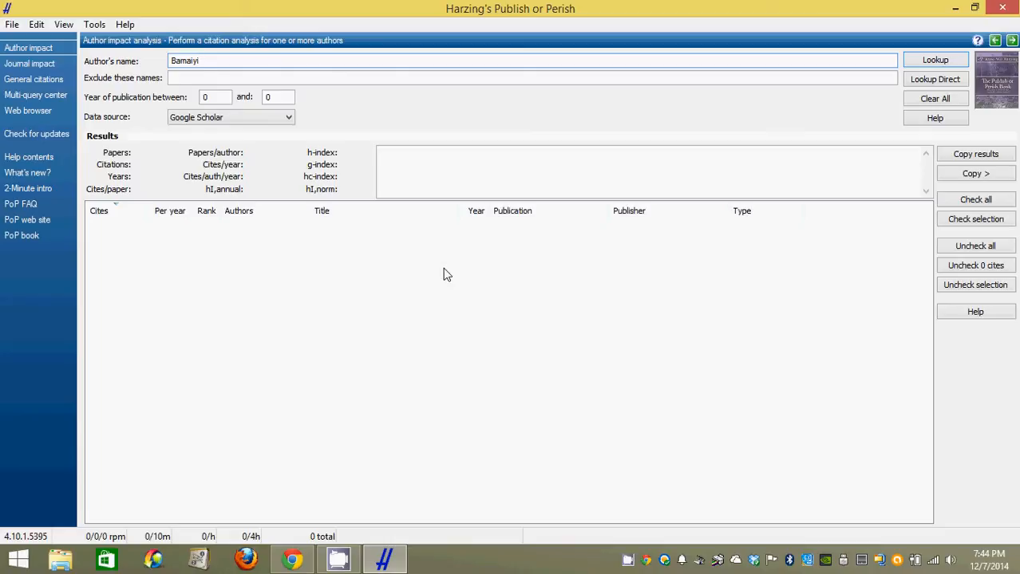
pyautogui.write(', P')
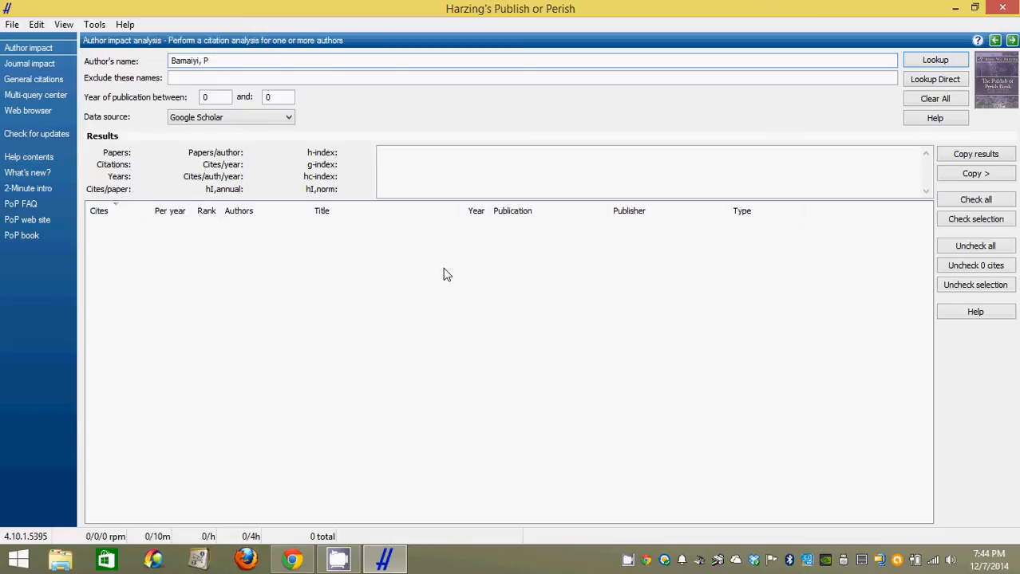
pyautogui.write('H')
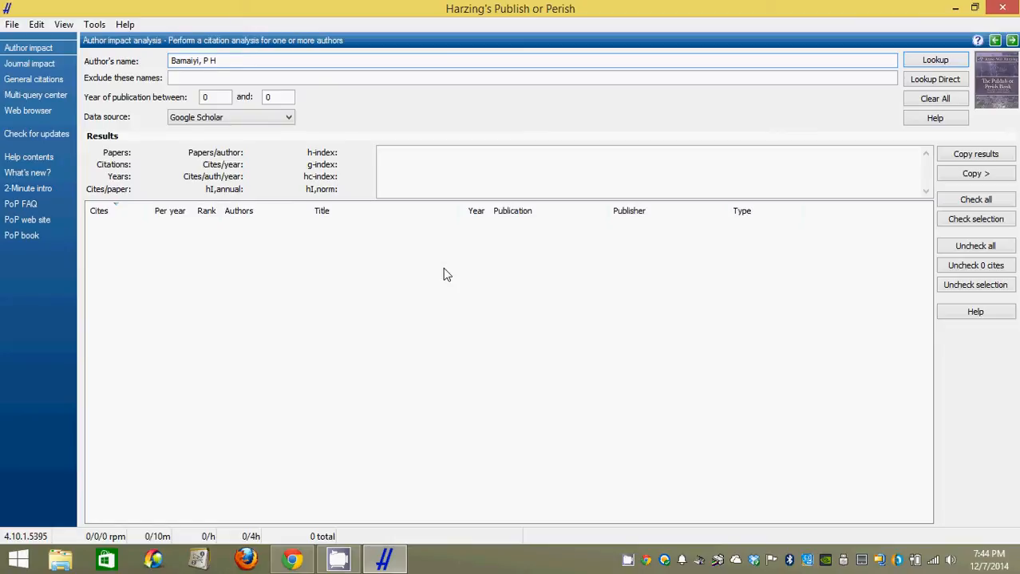
pyautogui.moveTo(280, 178)
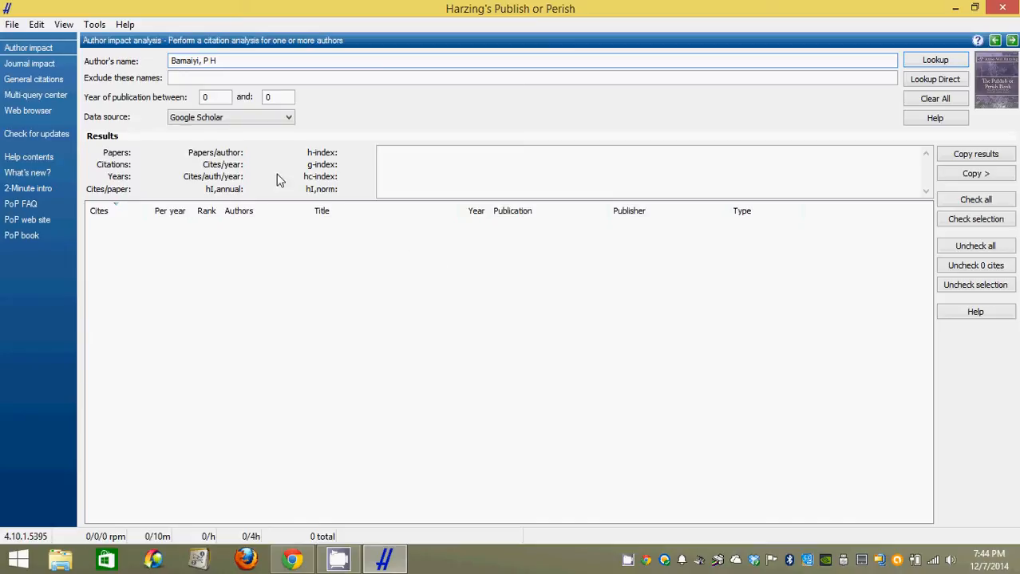
pyautogui.moveTo(300, 153)
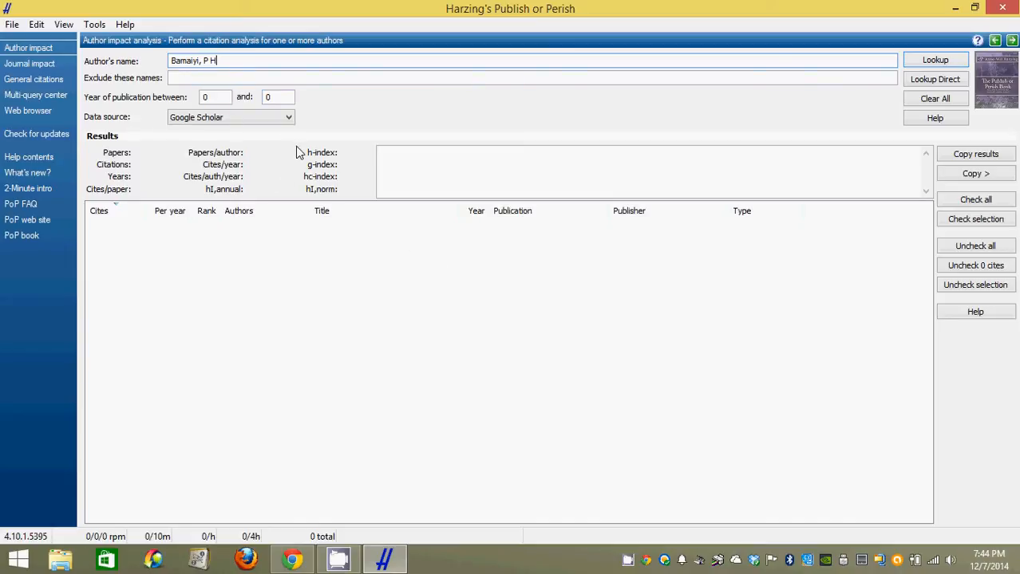
pyautogui.moveTo(287, 163)
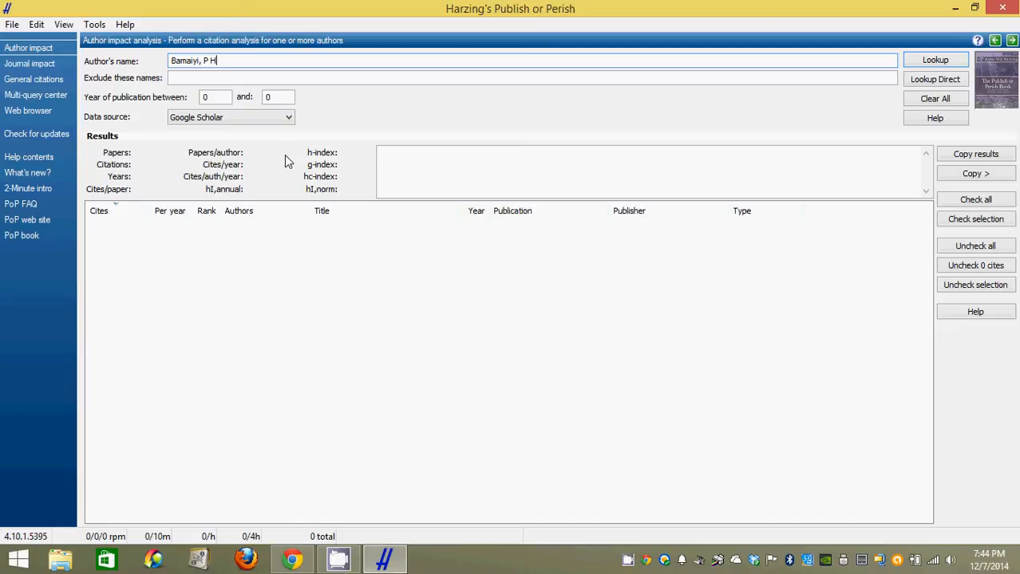
pyautogui.moveTo(776, 120)
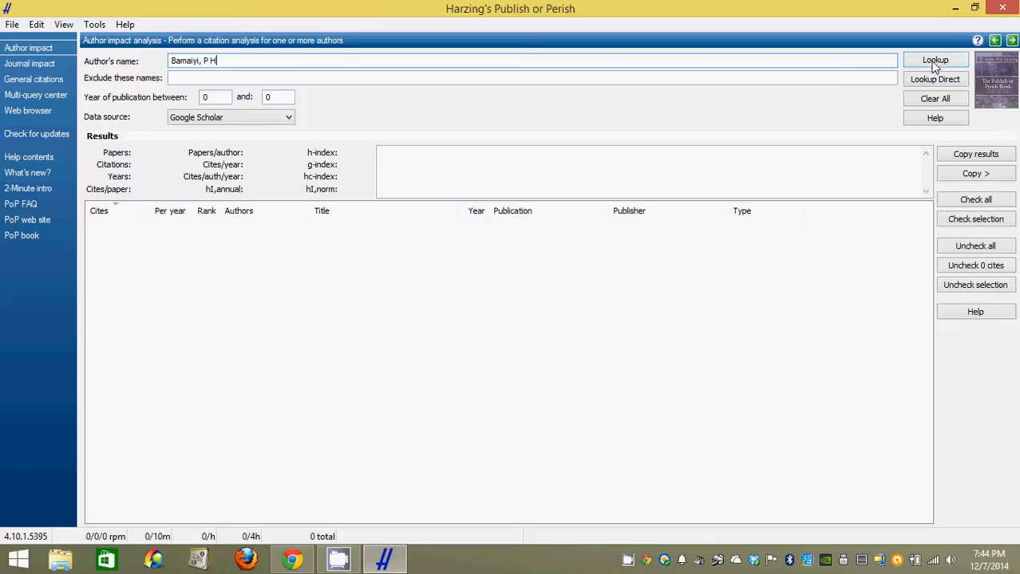
pyautogui.click(935, 59)
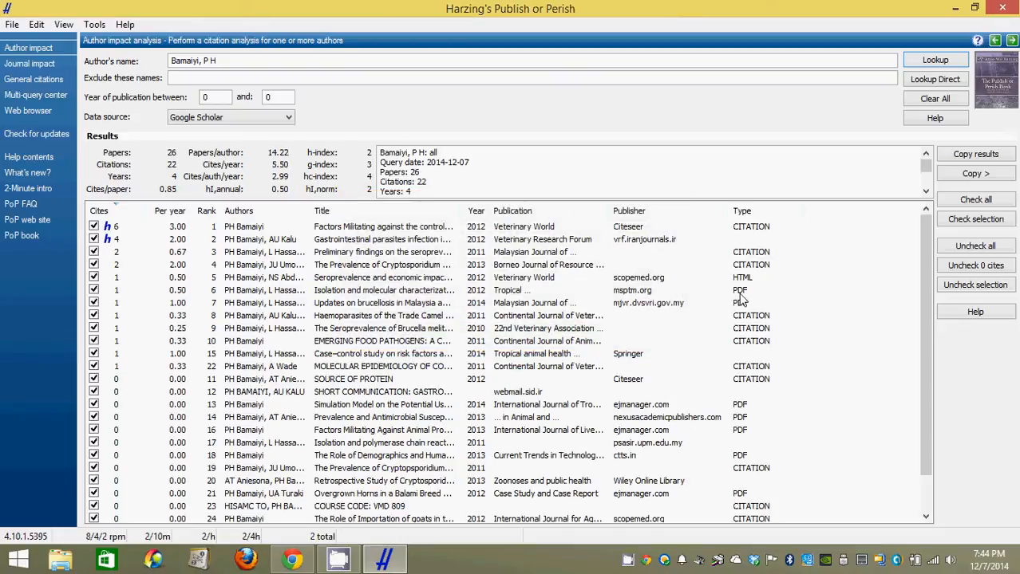
pyautogui.moveTo(654, 319)
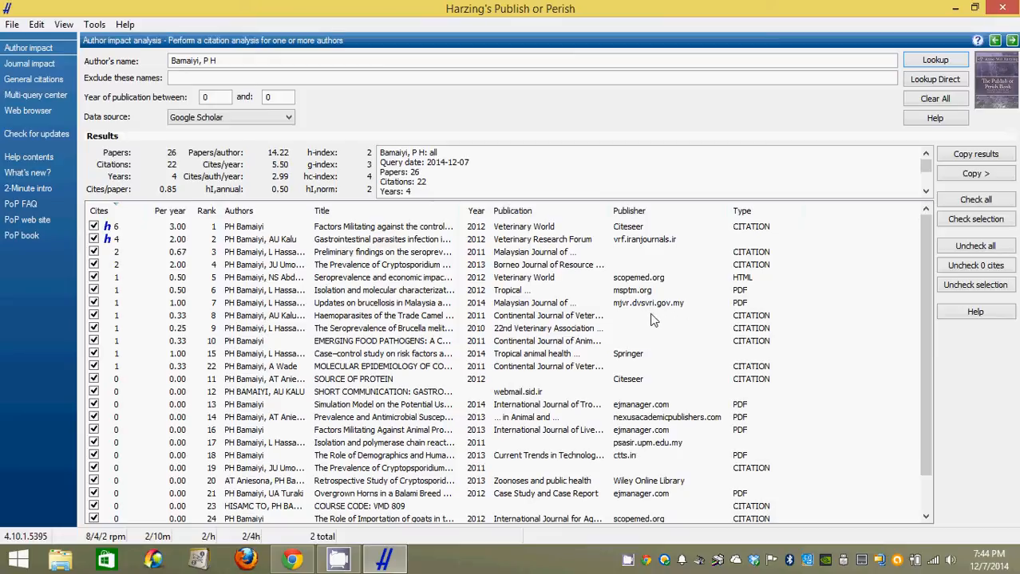
pyautogui.moveTo(124, 125)
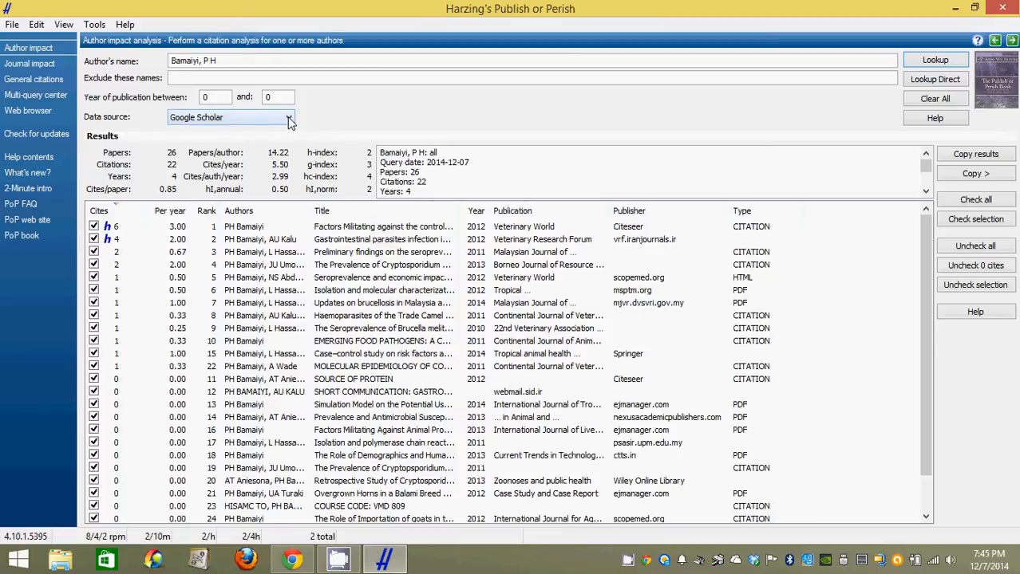
# Step: Review the 26 papers, 22 citations, h-index 2 results and switch the data source to Microsoft Academic Search
pyautogui.click(289, 118)
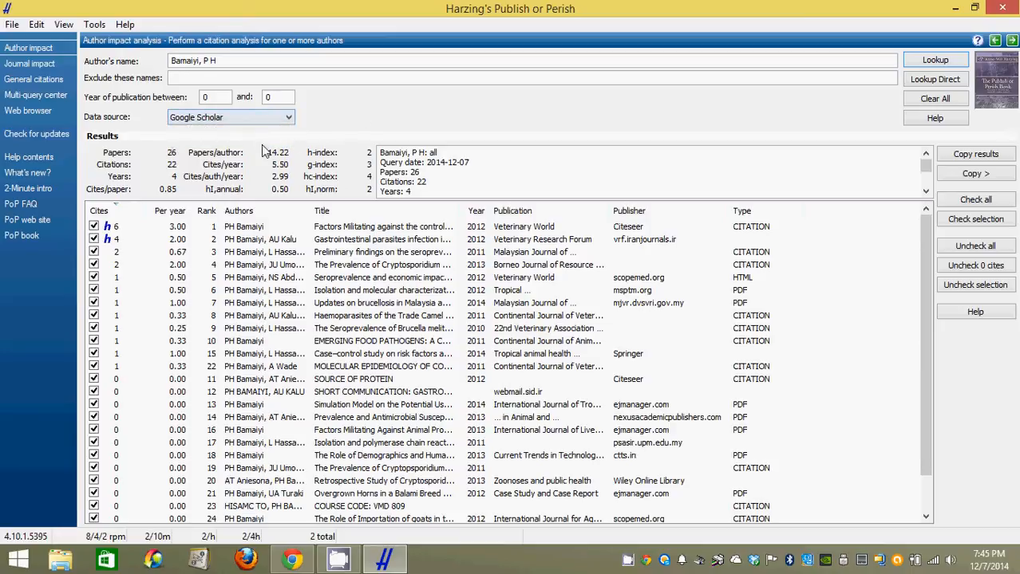
pyautogui.moveTo(439, 124)
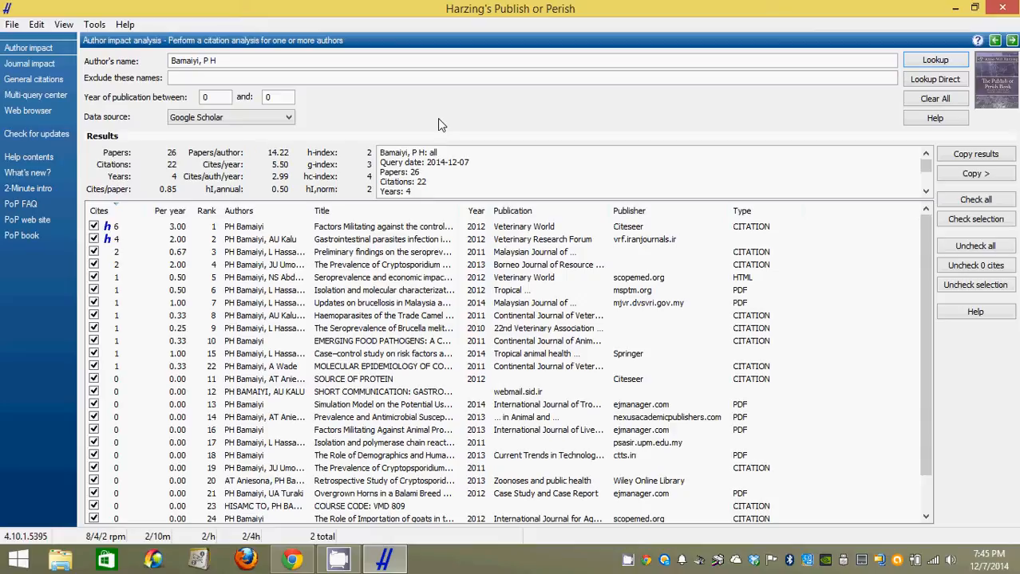
pyautogui.moveTo(334, 167)
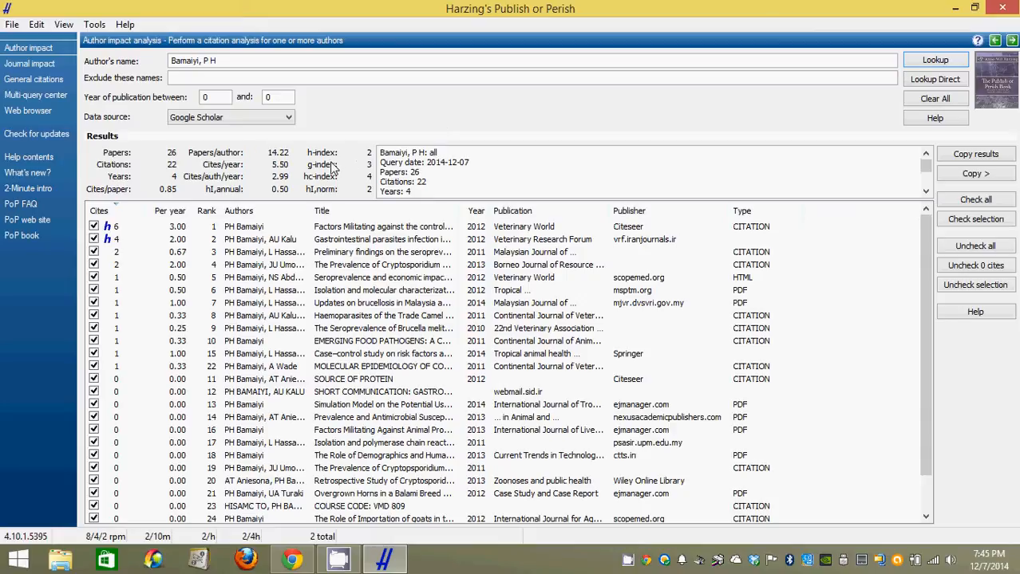
pyautogui.moveTo(341, 177)
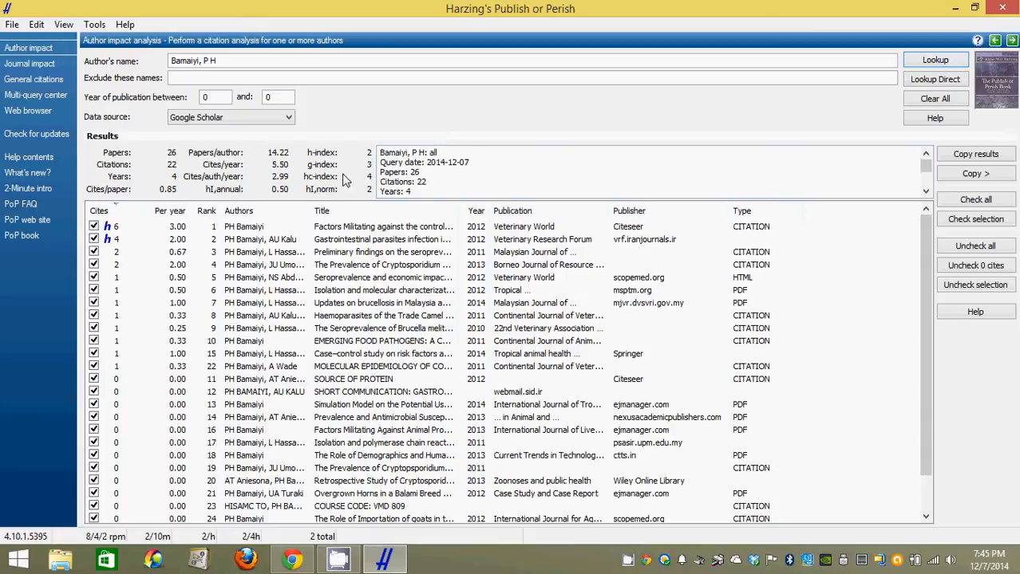
pyautogui.moveTo(128, 174)
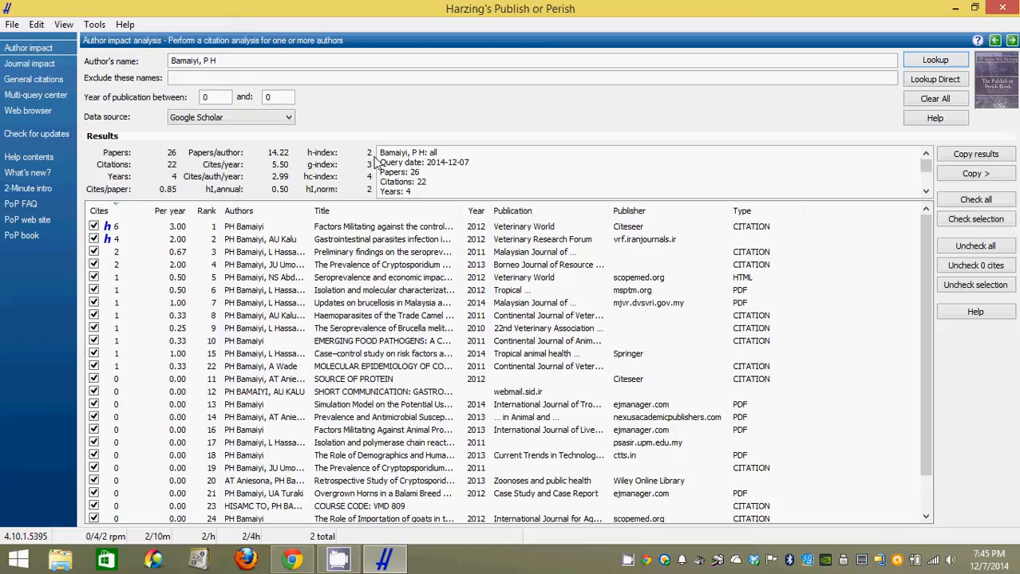
pyautogui.moveTo(374, 175)
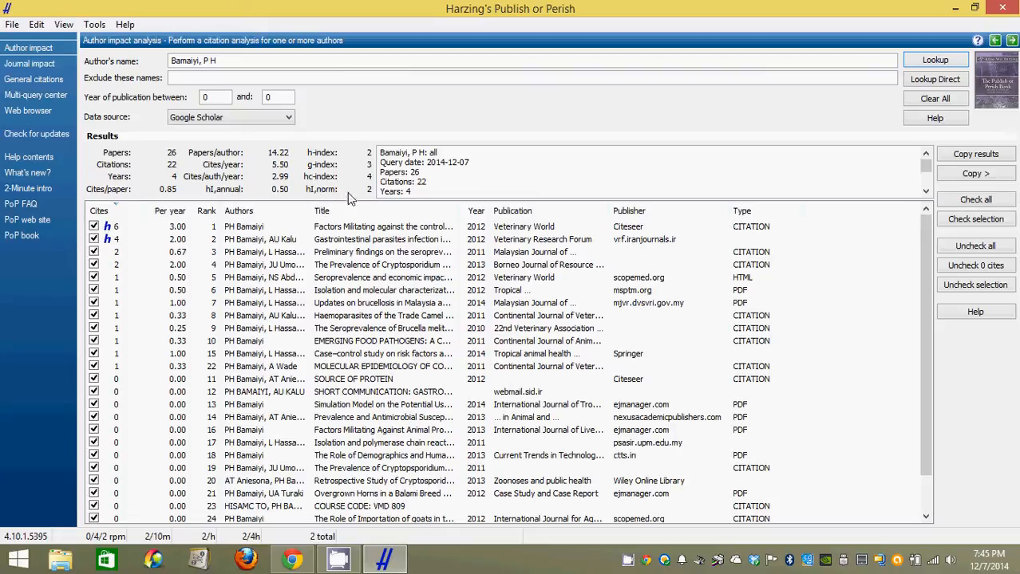
pyautogui.moveTo(412, 179)
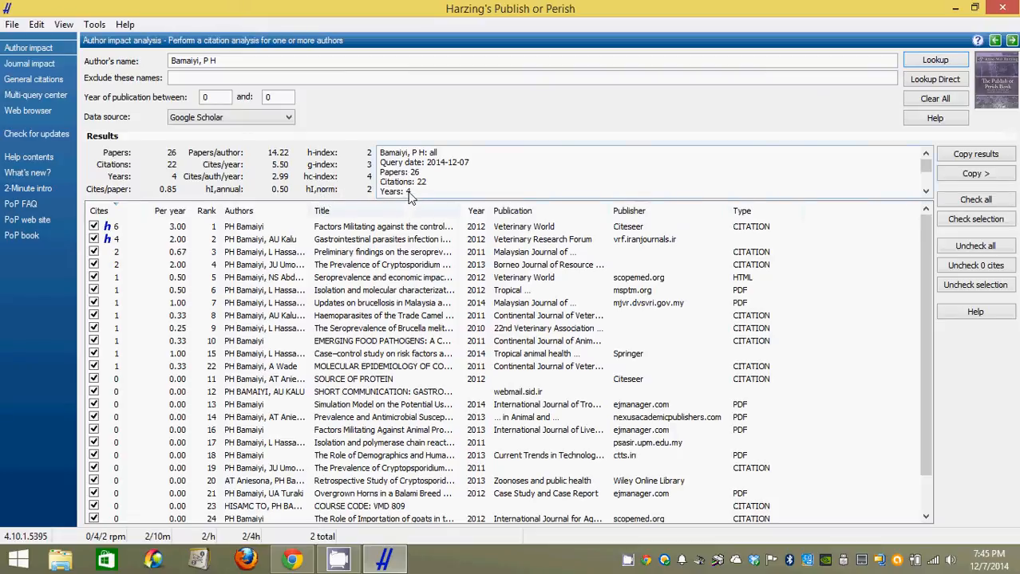
pyautogui.moveTo(395, 199)
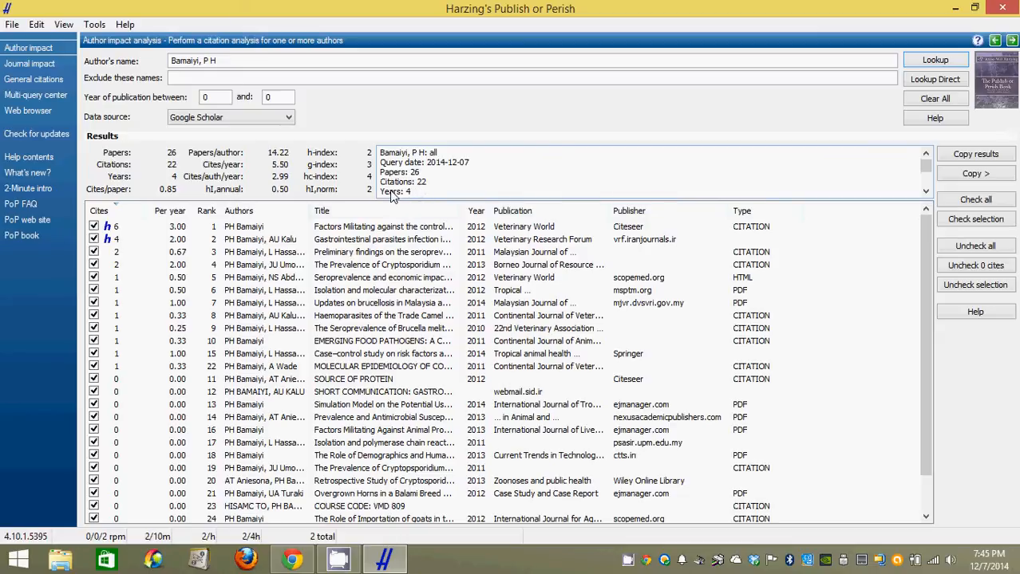
pyautogui.moveTo(402, 201)
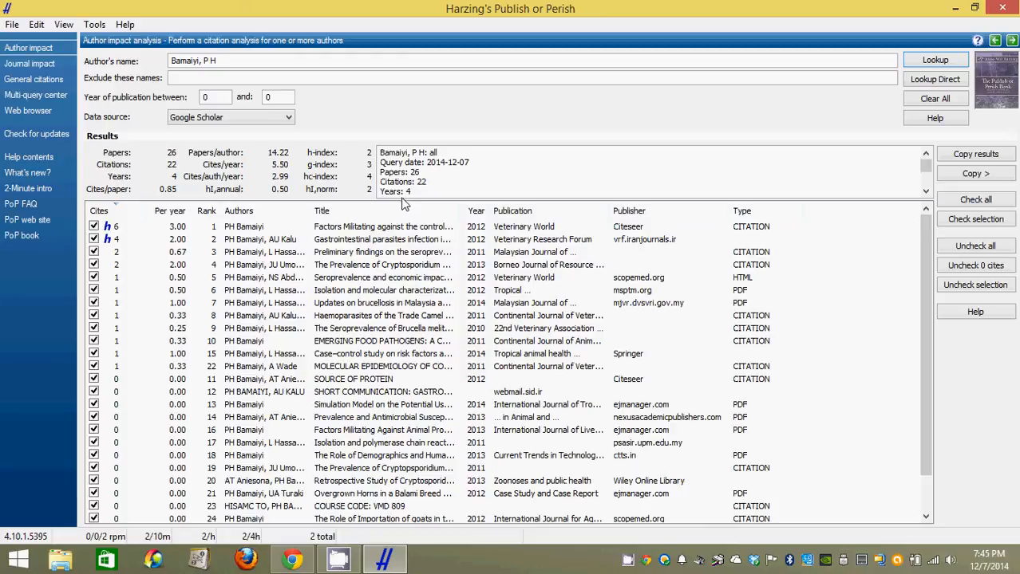
pyautogui.moveTo(466, 249)
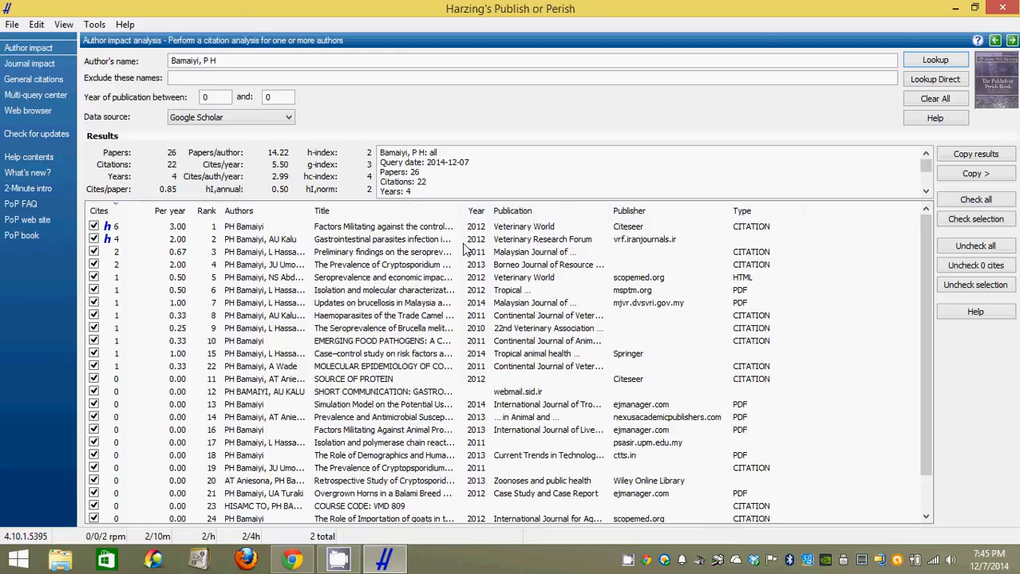
pyautogui.click(230, 118)
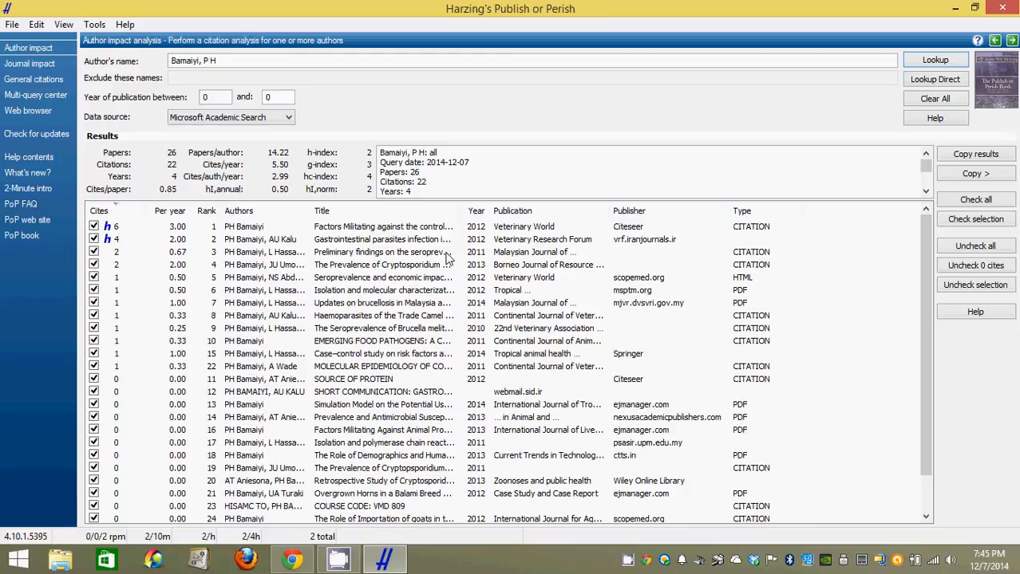
pyautogui.click(229, 118)
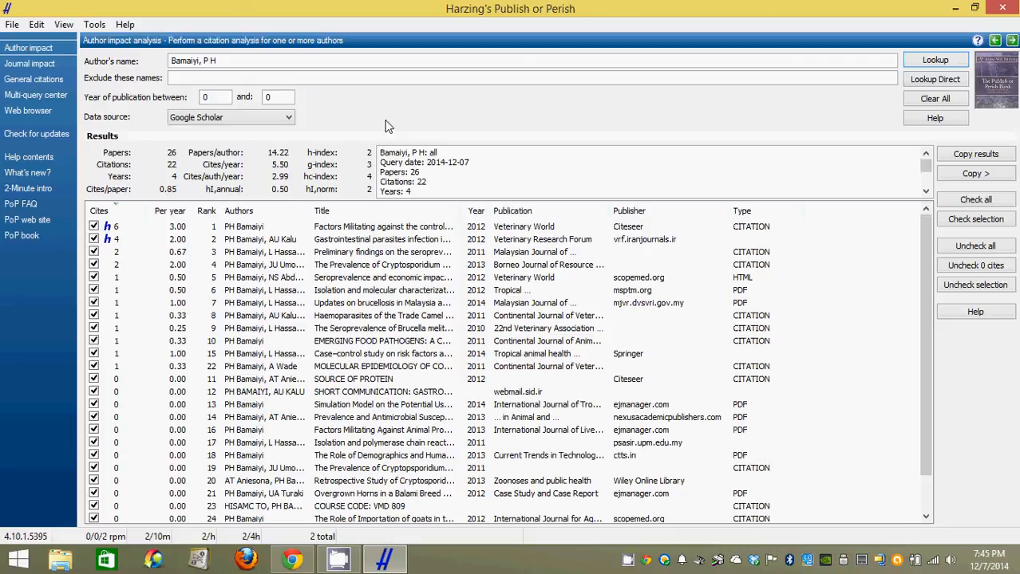
pyautogui.moveTo(690, 528)
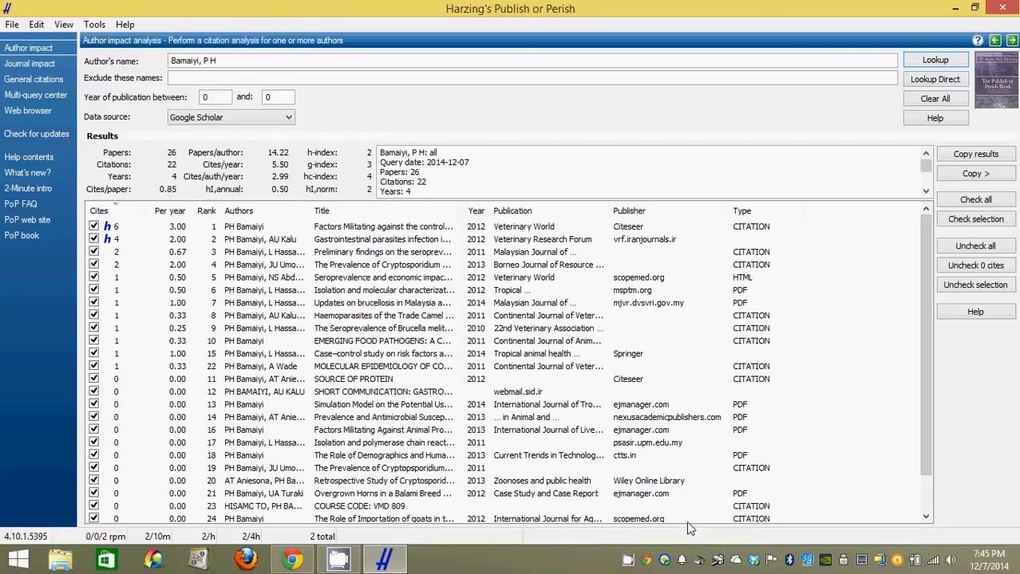
pyautogui.moveTo(632, 562)
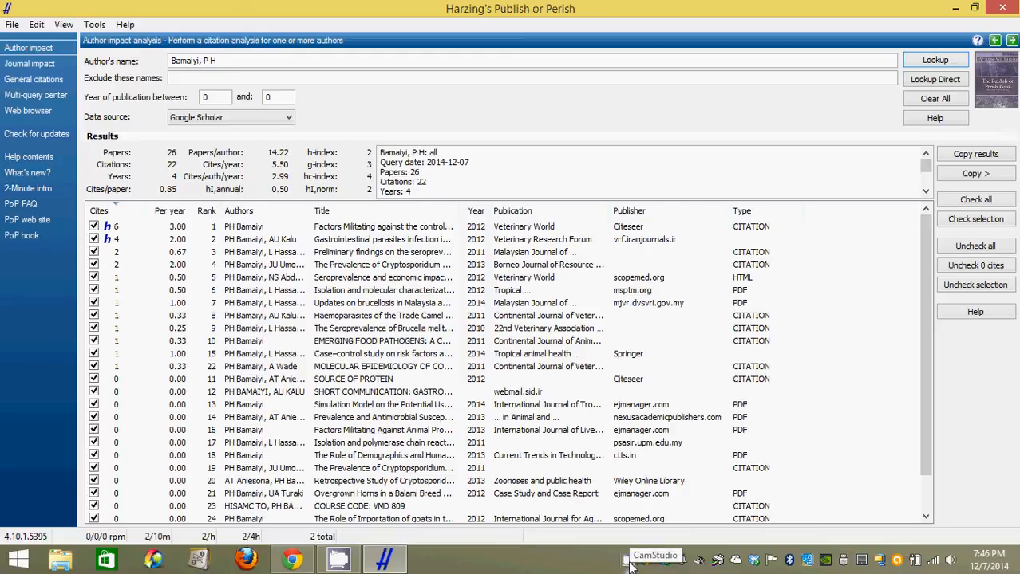